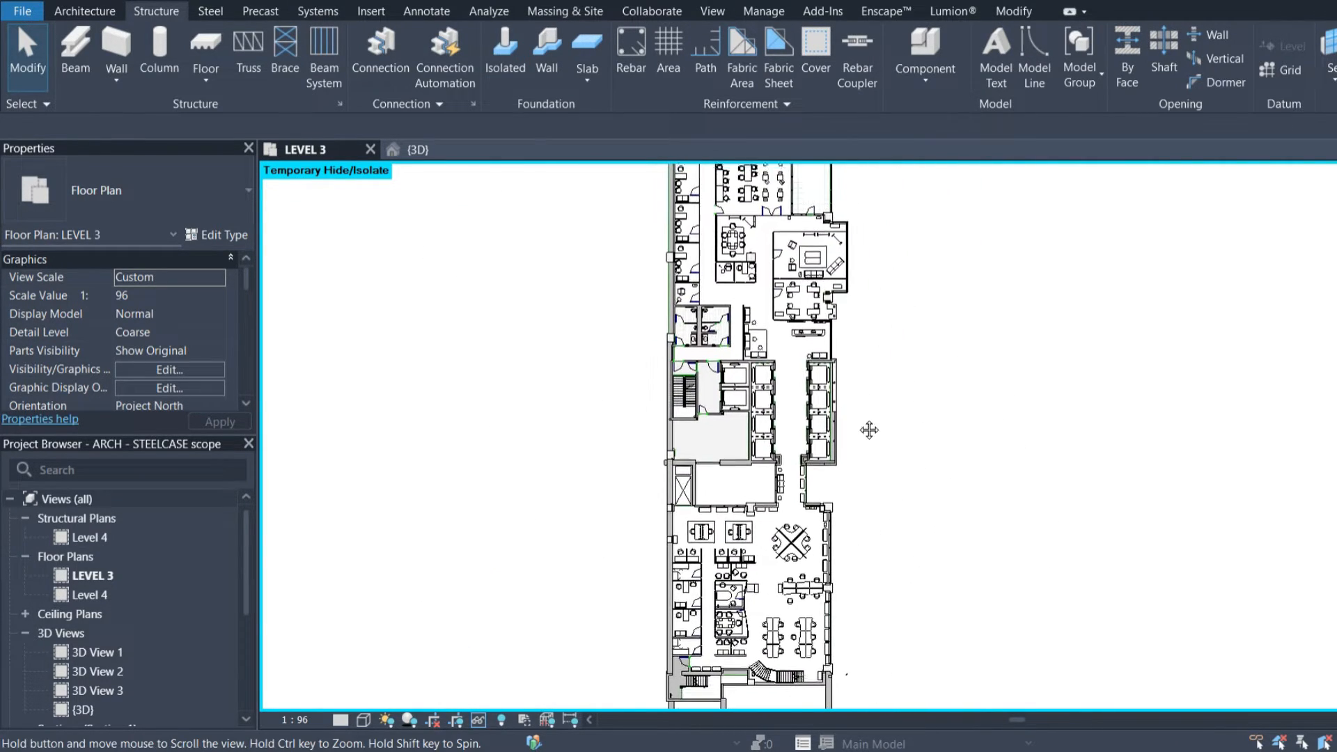
Reach Revit's File > Export > Images and Animations > Image option for the Level 3 plan
left_click(416, 149)
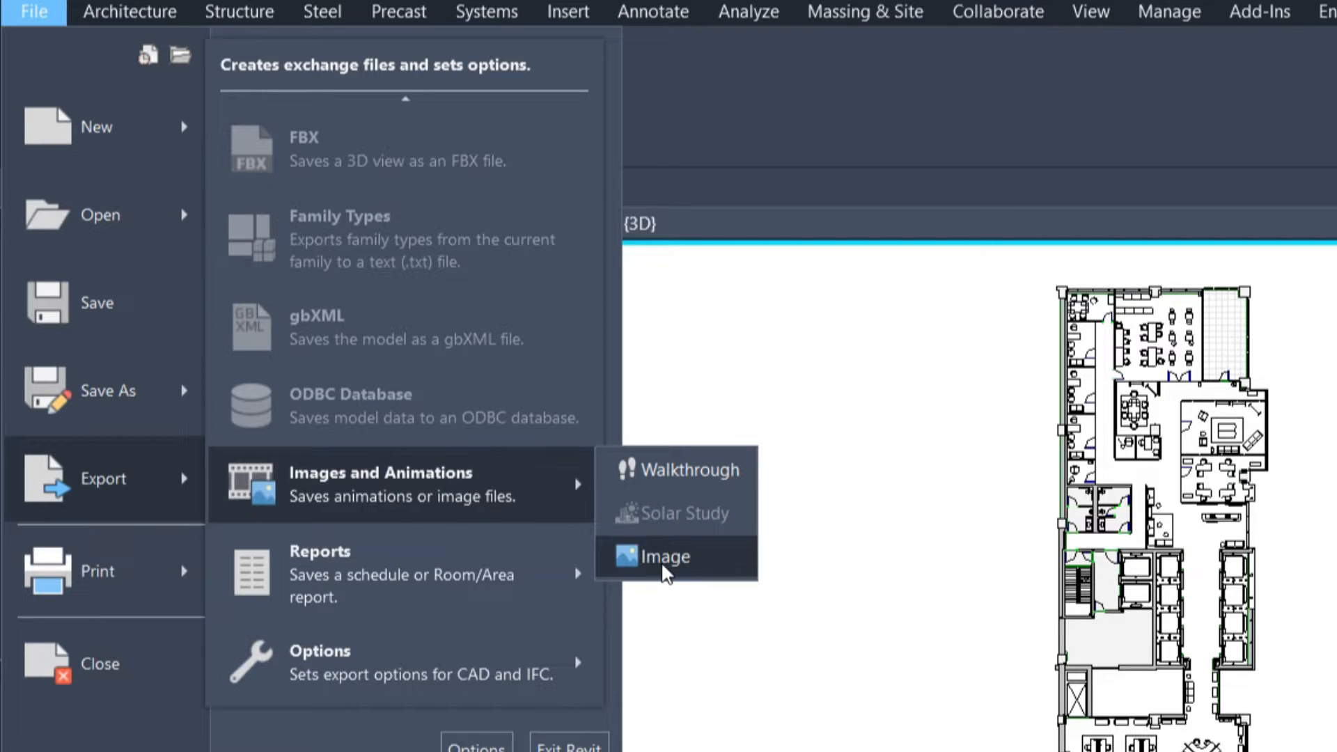
Set the Export Image size to fit 3000 pixels in the vertical direction
left_click(664, 556)
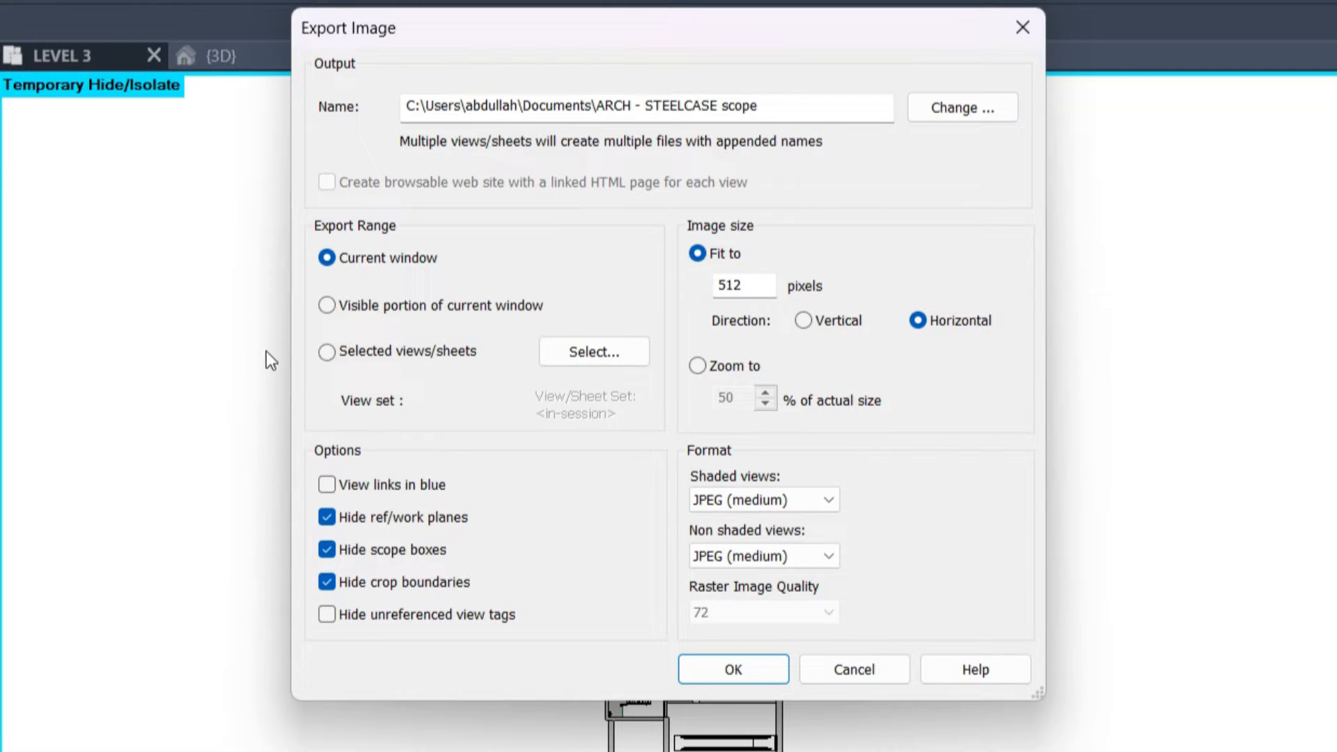
triple_click(742, 284)
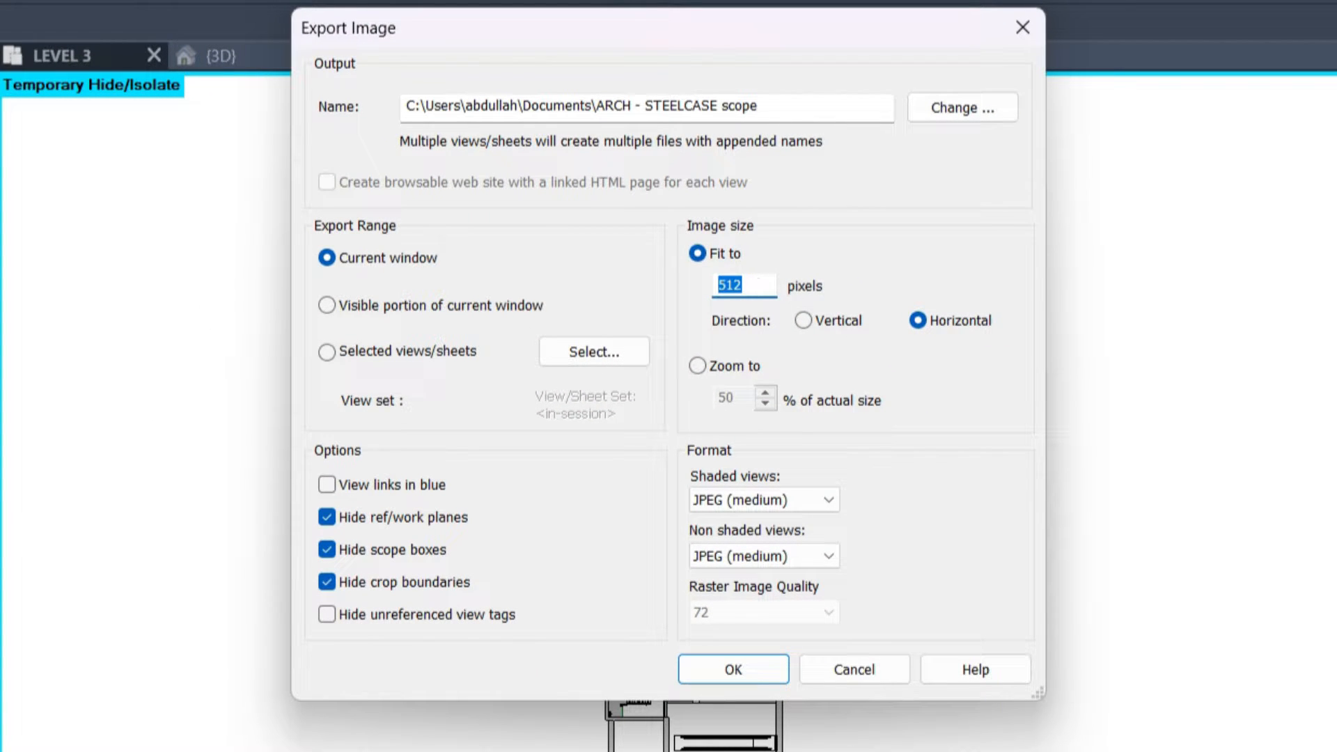
left_click(803, 321)
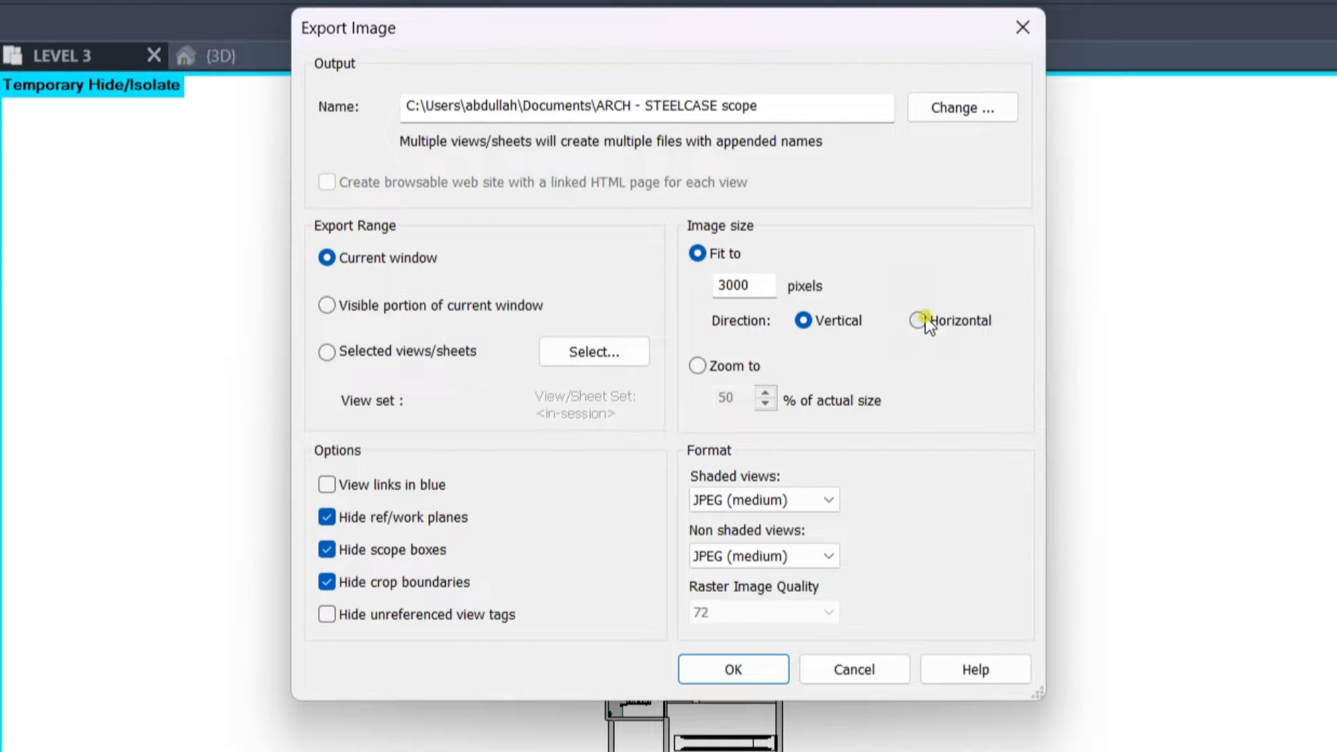
left_click(916, 320)
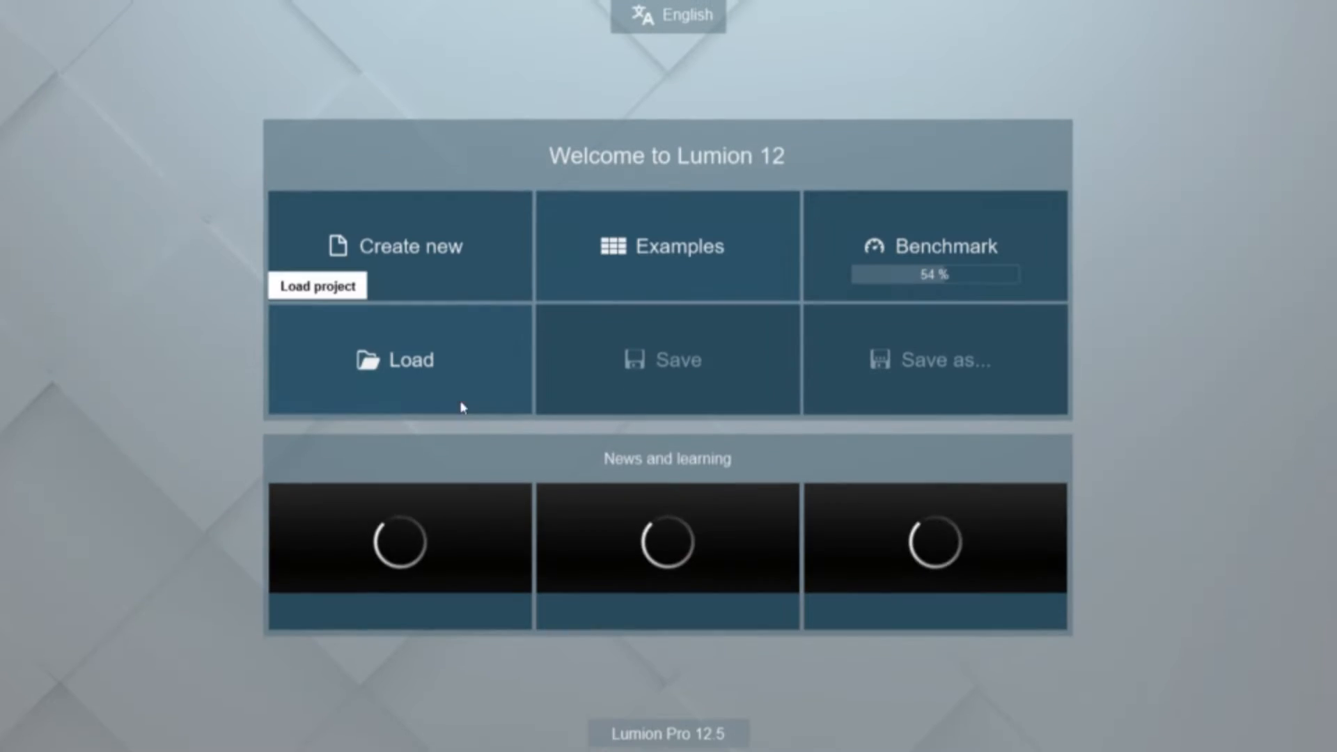
mouse_move(400, 245)
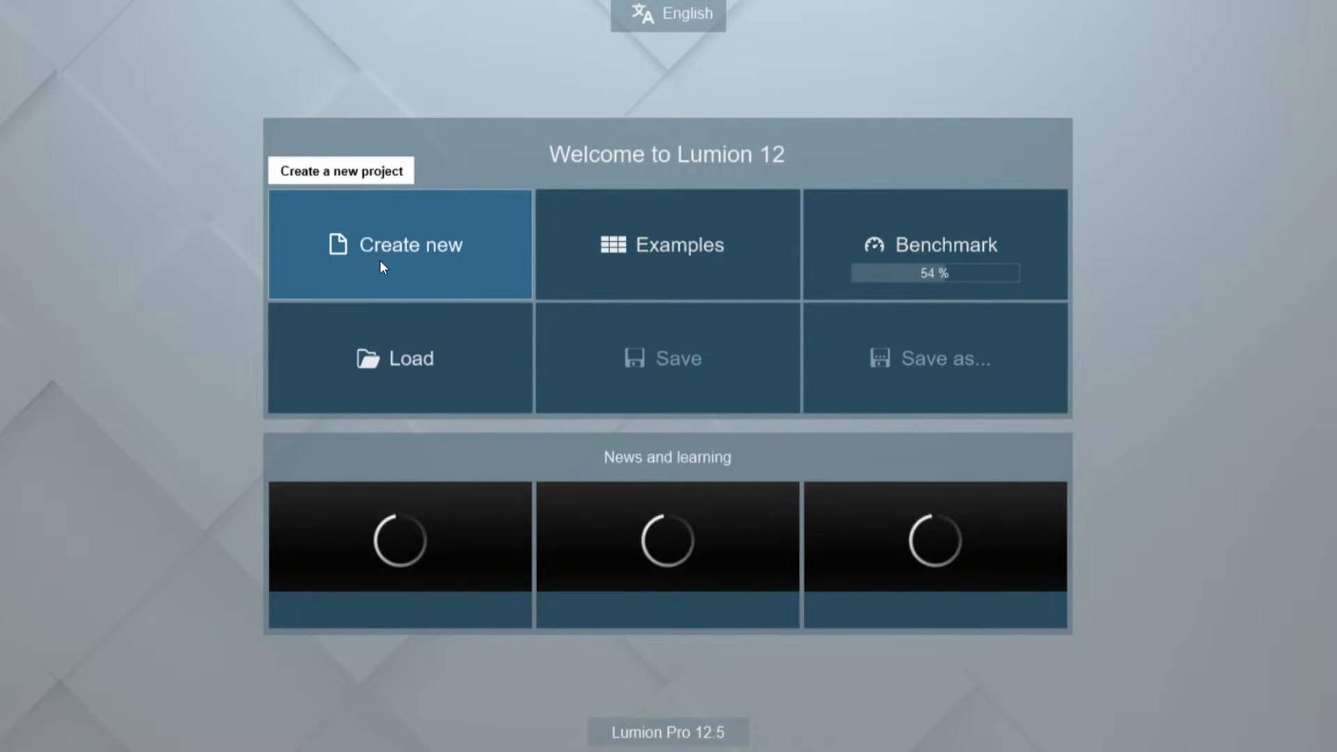
Create a new Lumion project using the Plain environment template
left_click(400, 245)
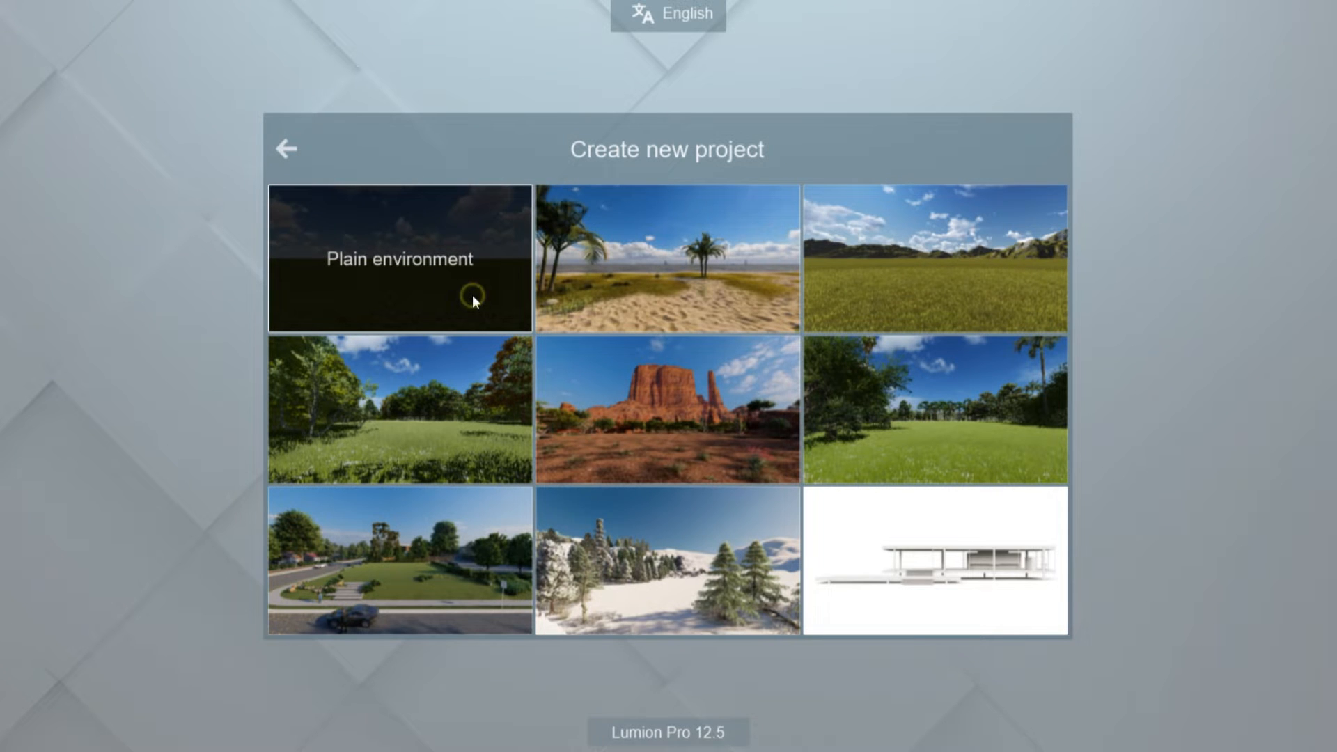
left_click(400, 259)
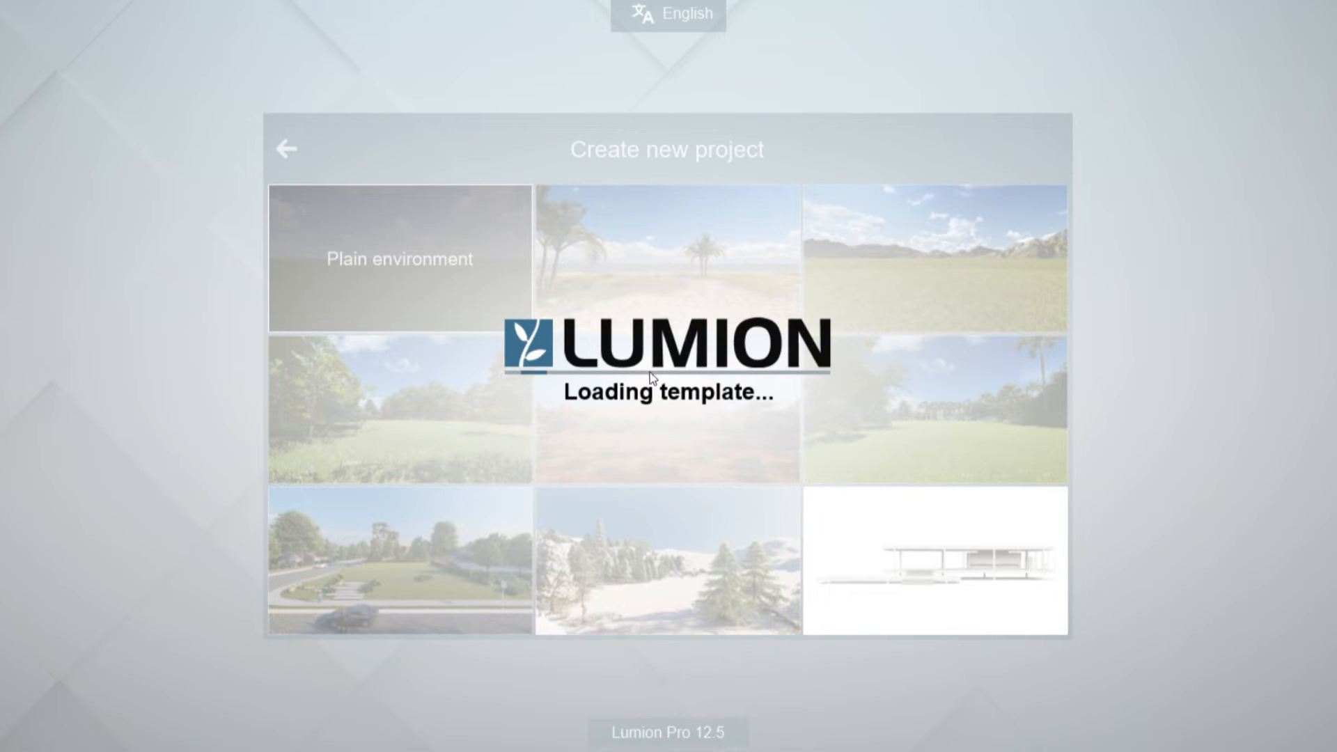
left_click(400, 258)
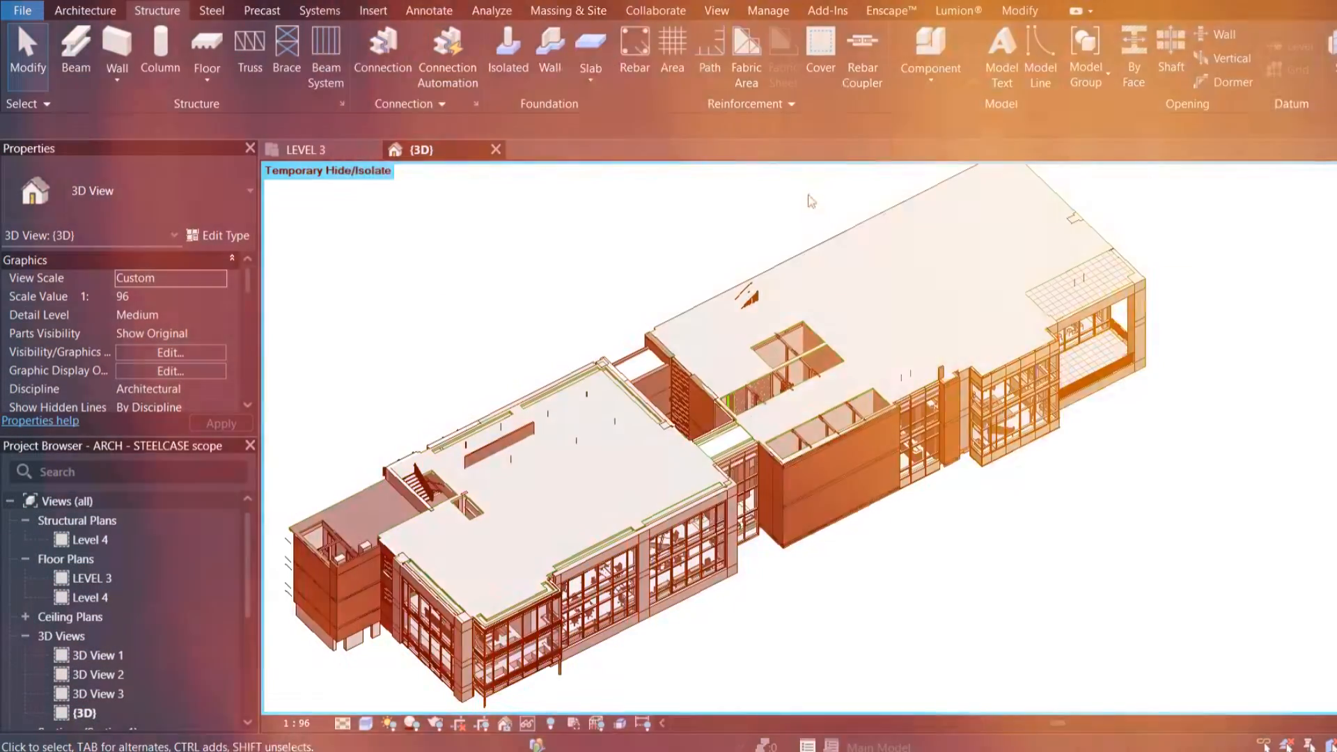
Bring up the Lumion® ribbon tools in Revit to LiveSync/export the 3D model
left_click(959, 10)
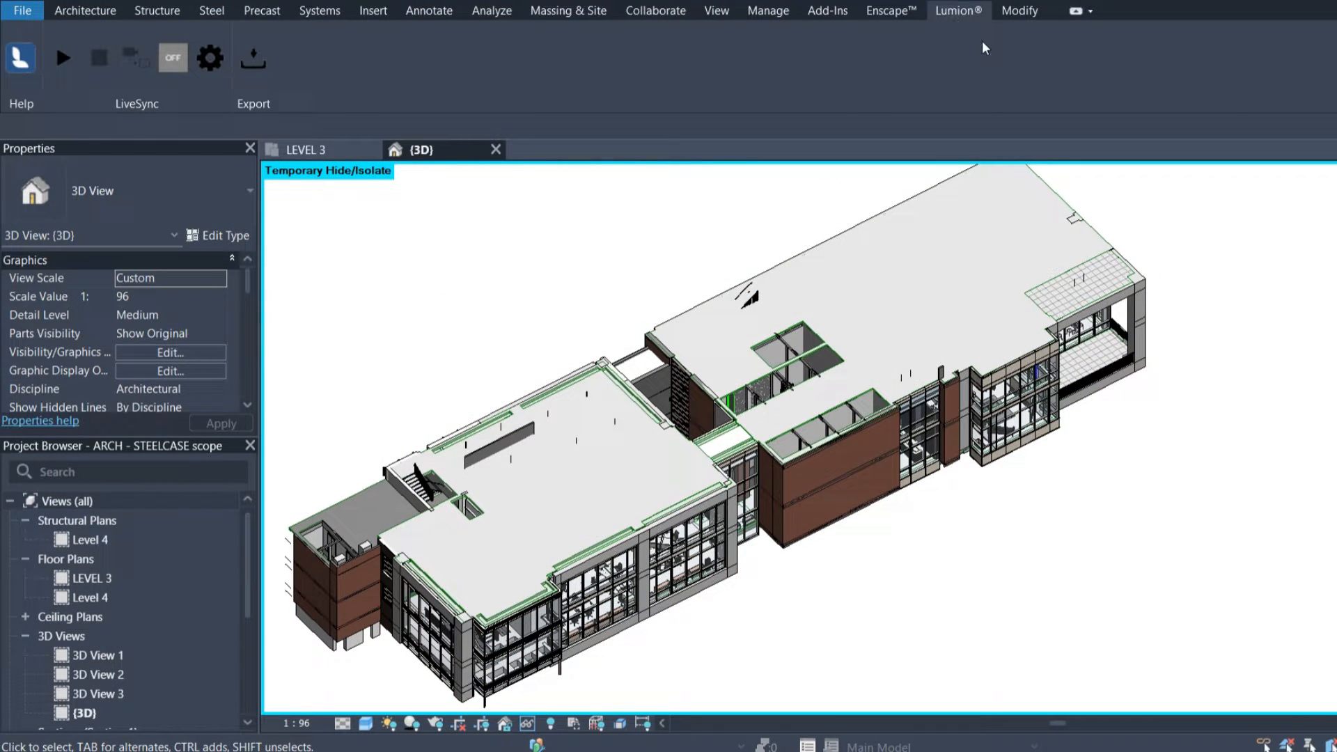
mouse_move(643, 258)
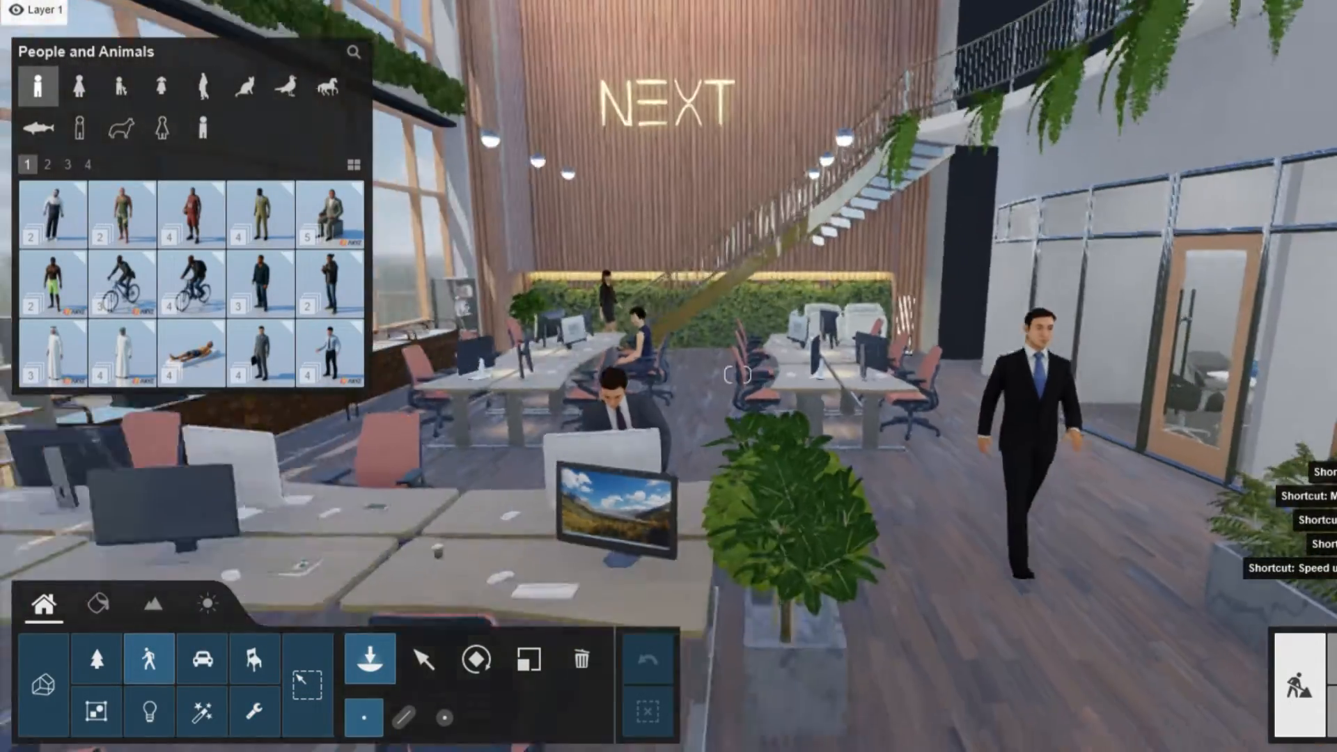
Place a Clip plane from Objects > Utilities over the building to expose the office floor
left_click(86, 164)
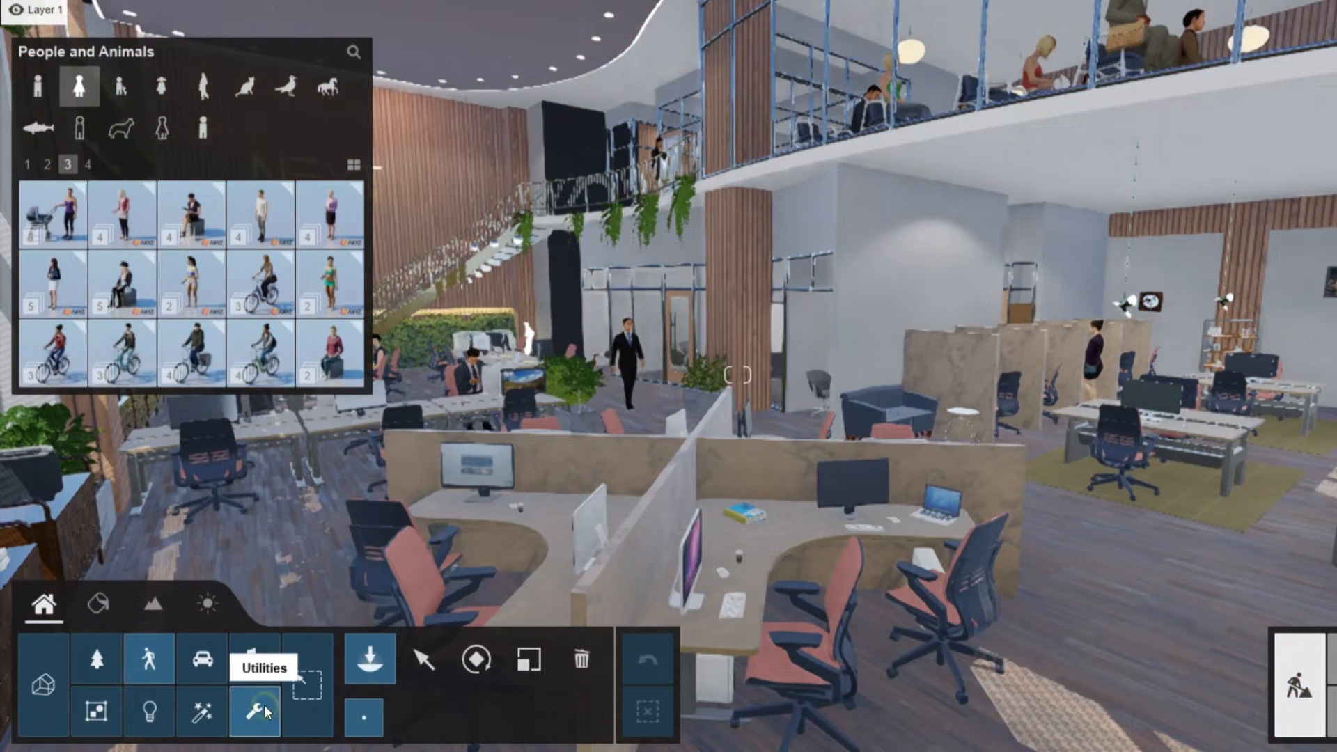
left_click(253, 709)
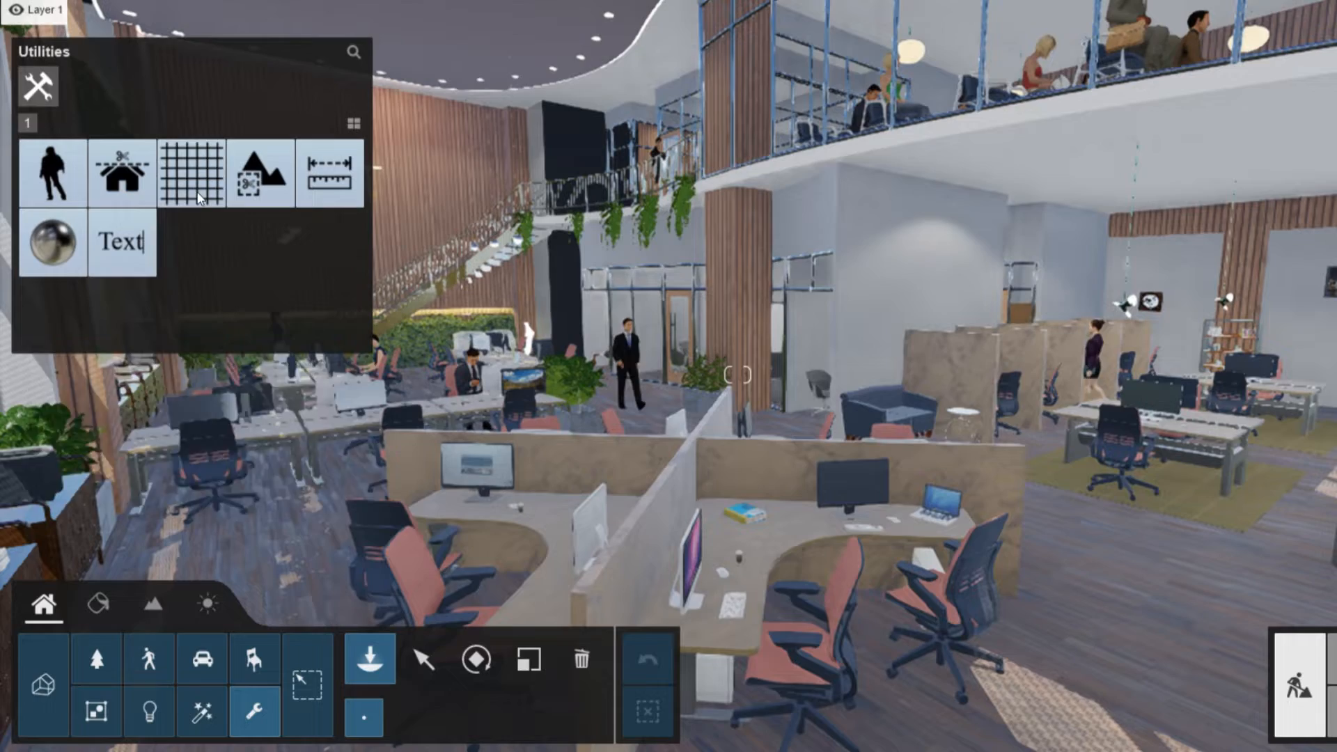
mouse_move(122, 173)
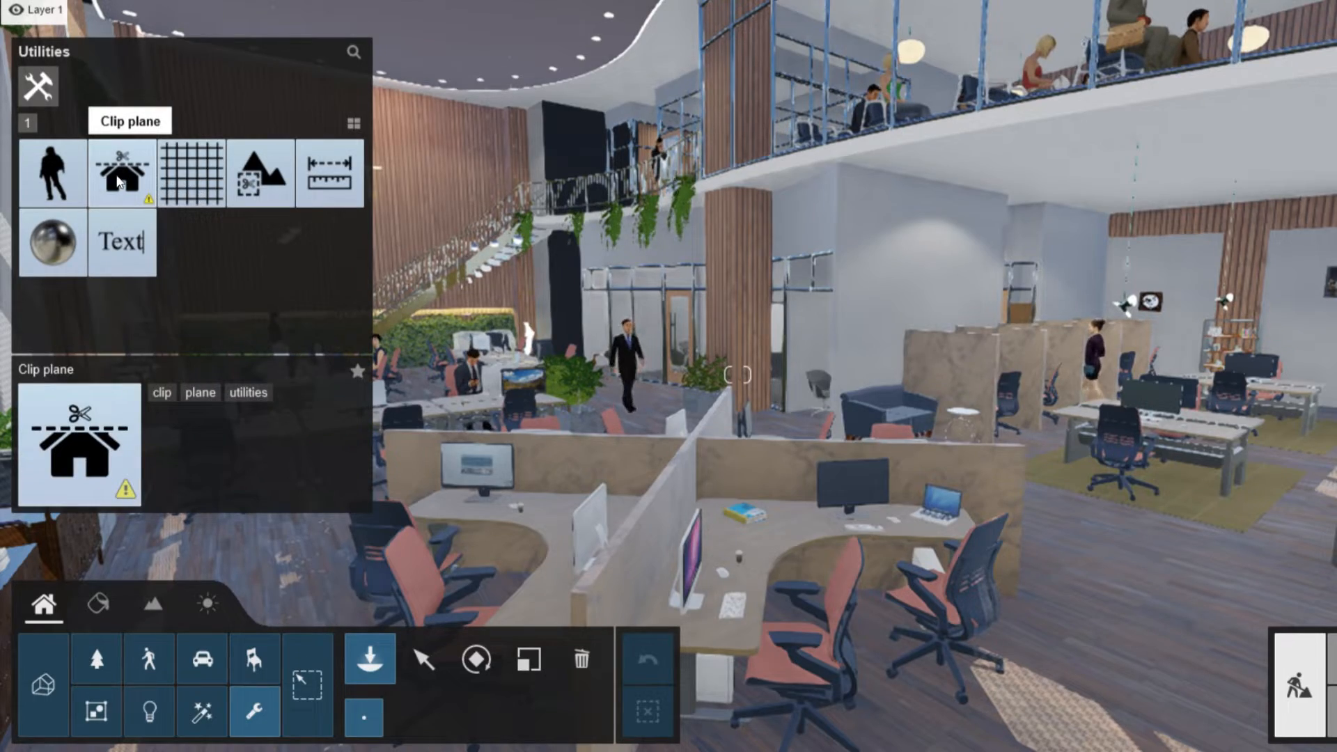
left_click(121, 173)
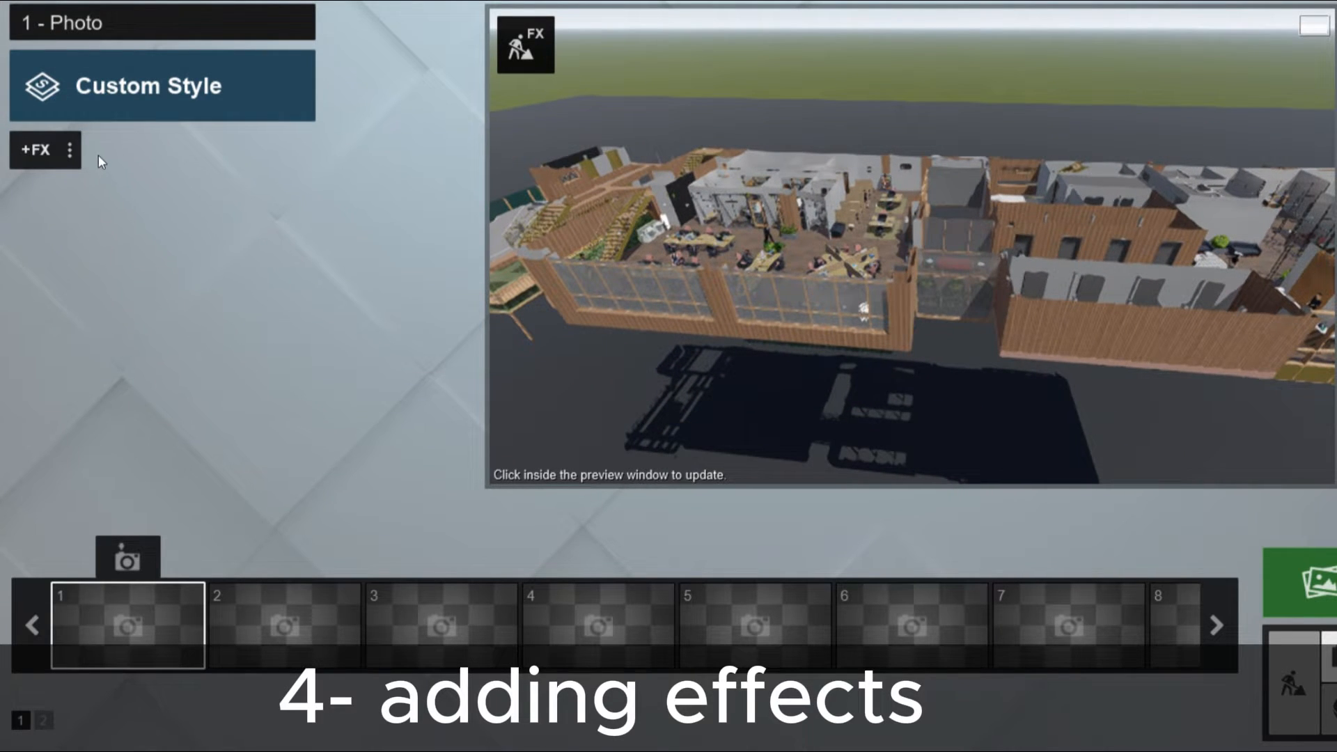
Add the Orthographic View effect from the architectural effects for a flat top-down view
left_click(34, 150)
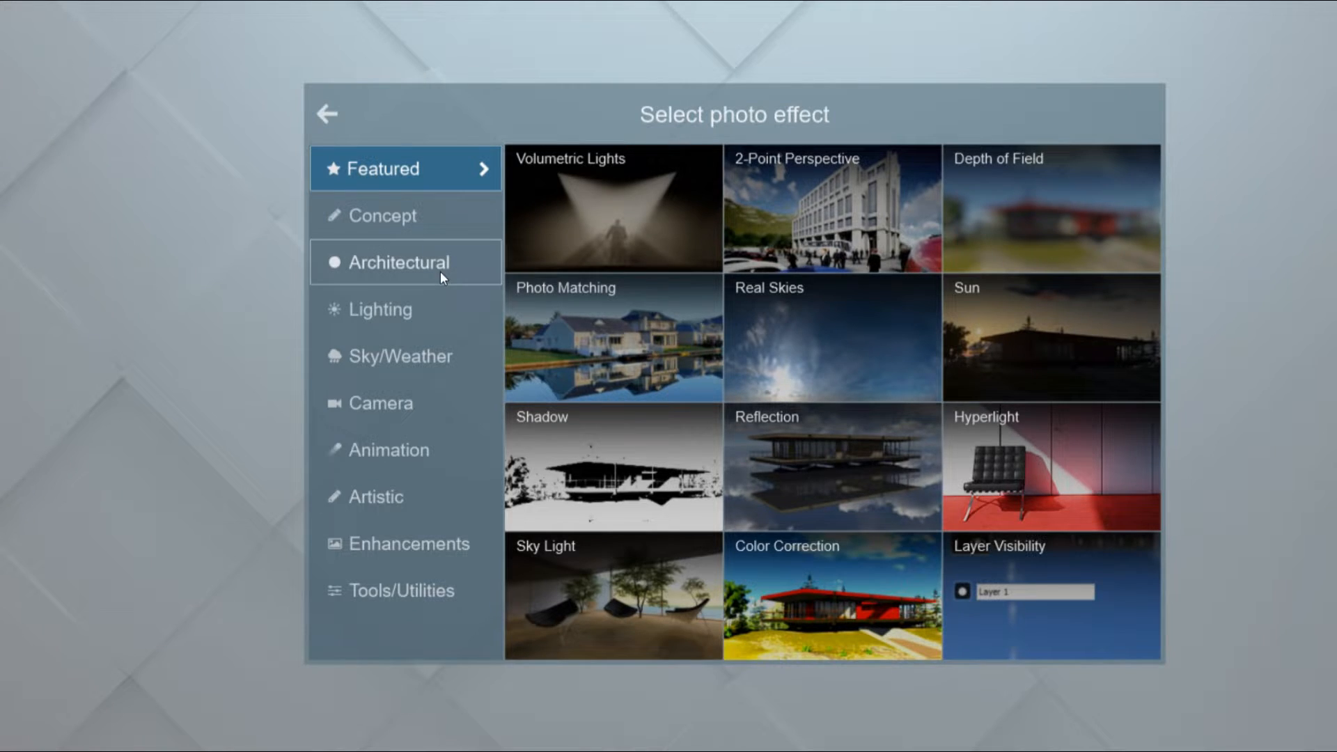
left_click(398, 262)
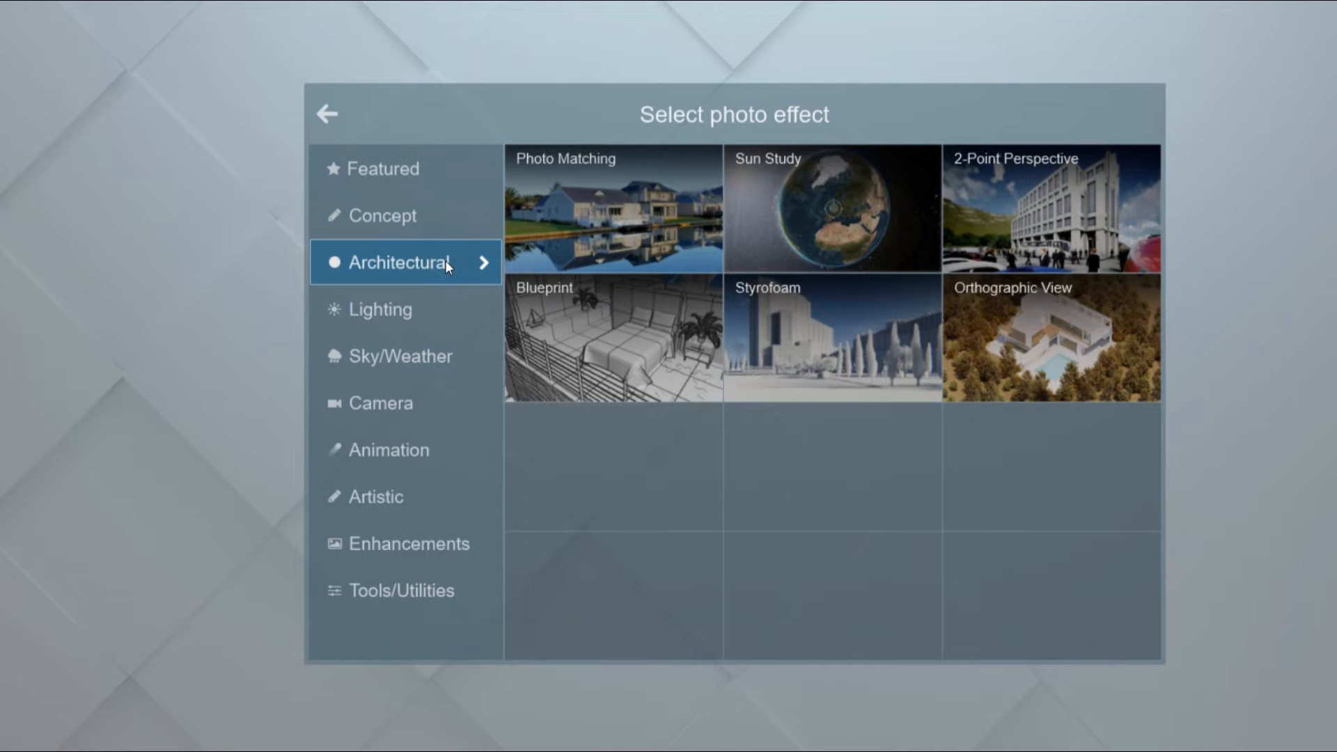
mouse_move(1050, 337)
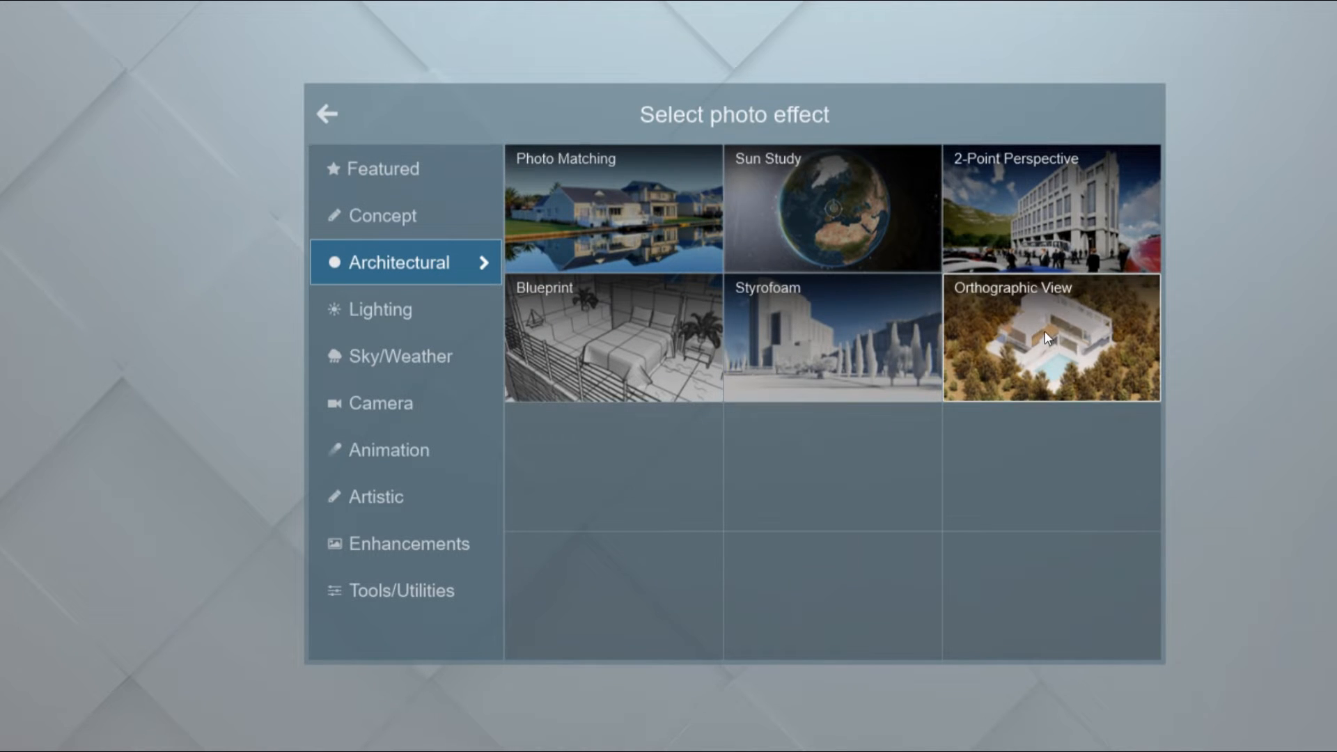
left_click(1050, 337)
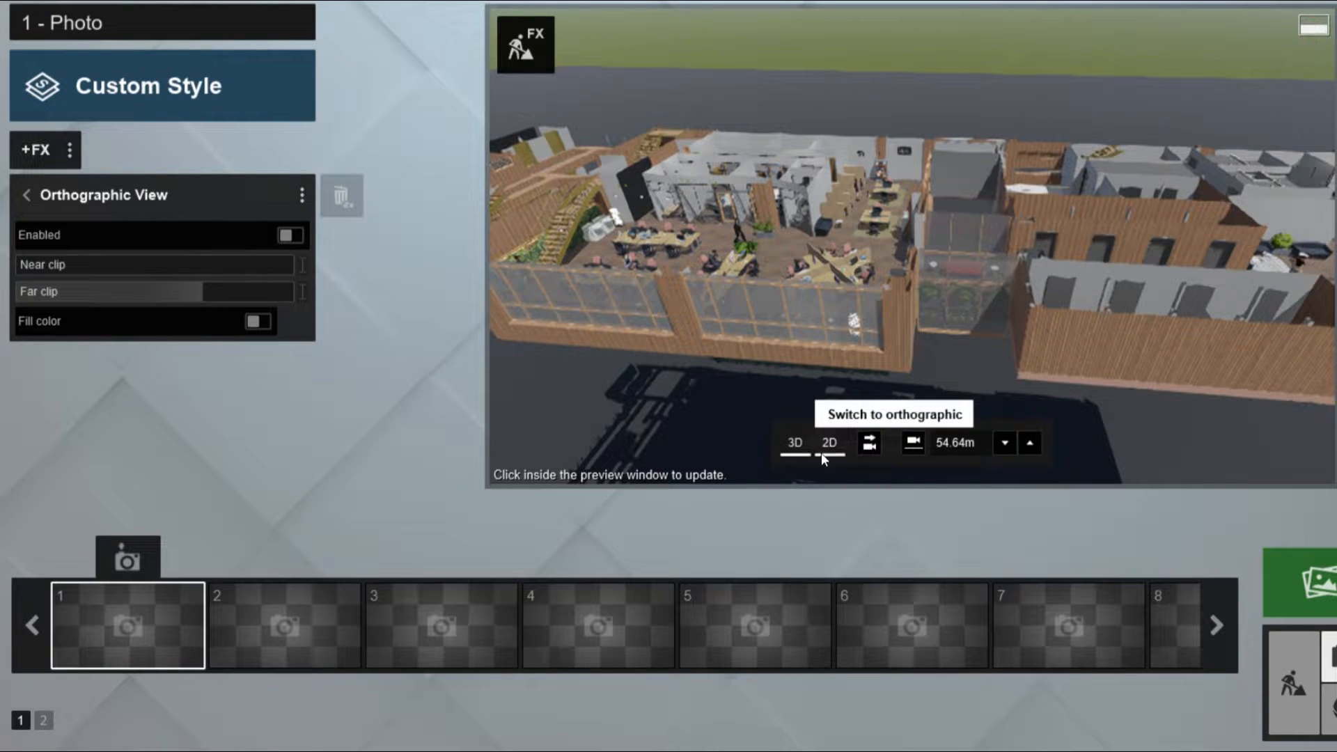
left_click(827, 443)
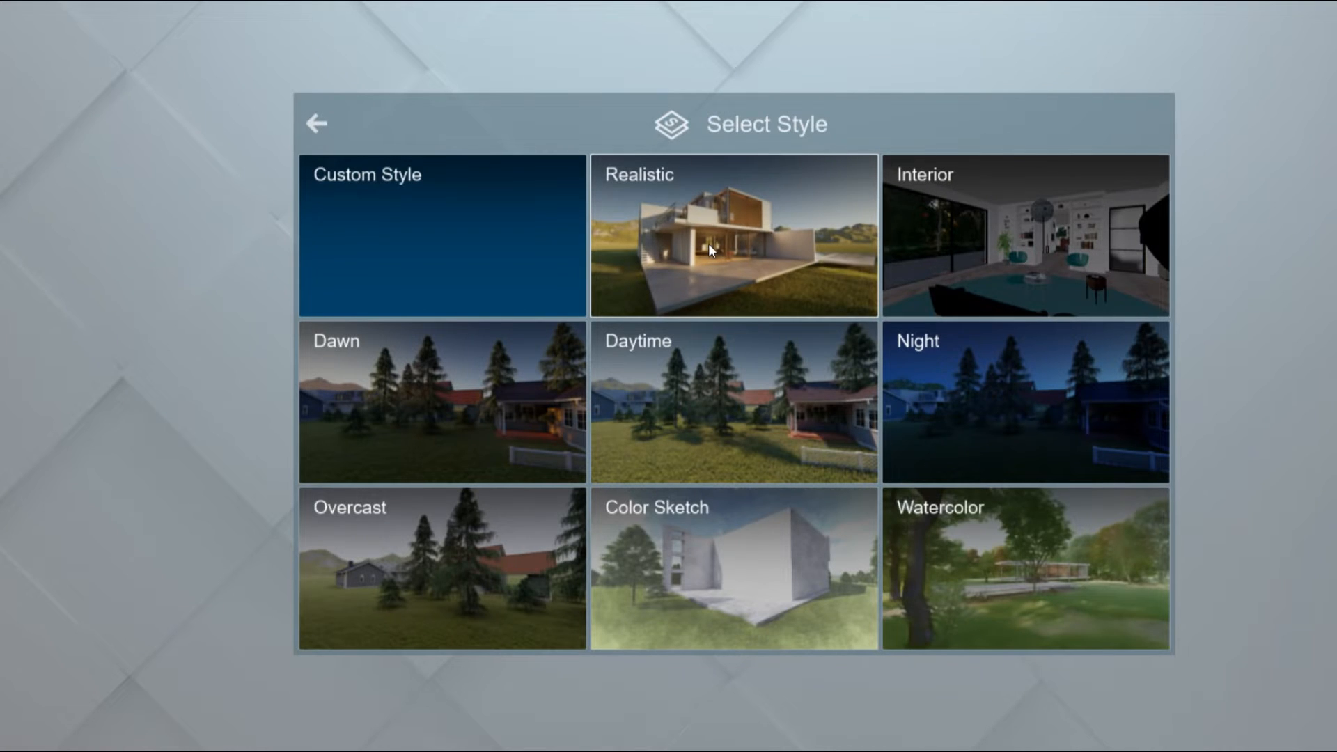
Apply the Realistic style to the photo and bring up the +FX effect catalogue
left_click(731, 237)
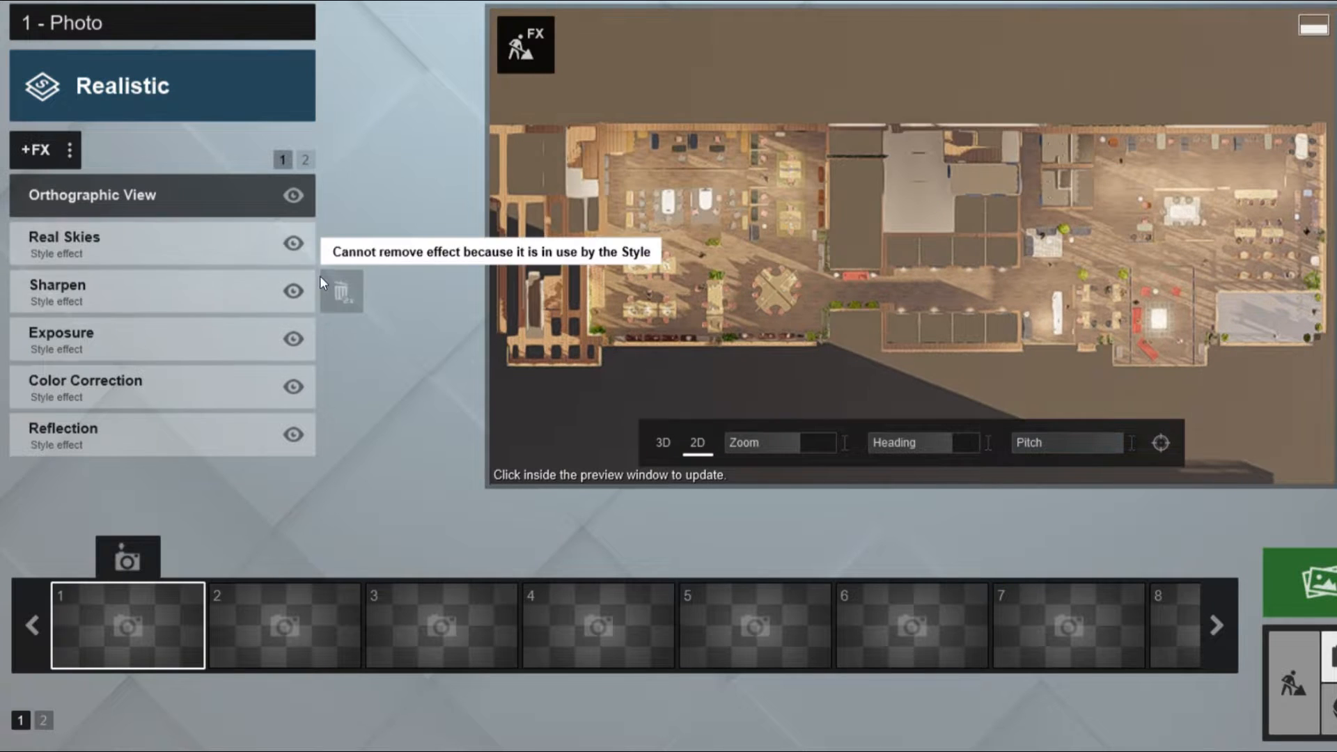
left_click(128, 195)
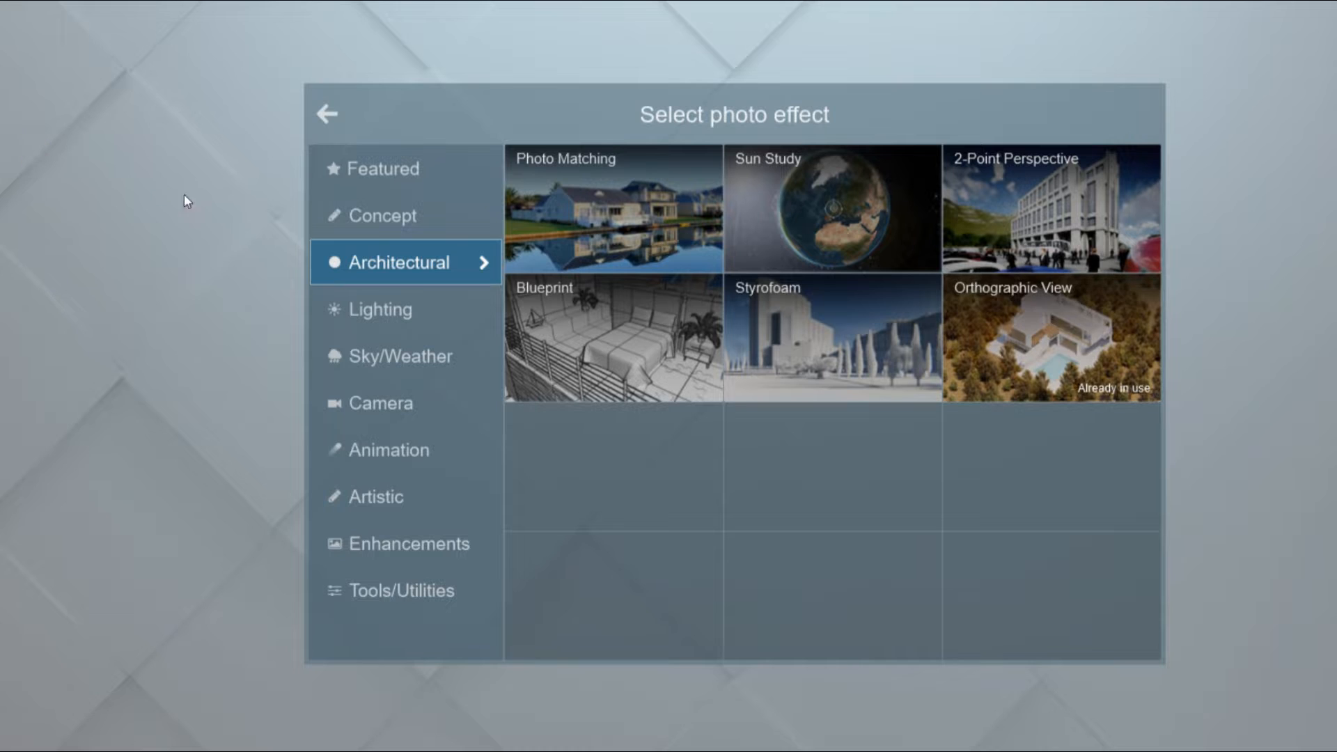
Add a Sun lighting effect with the sun height raised to 62°
left_click(380, 309)
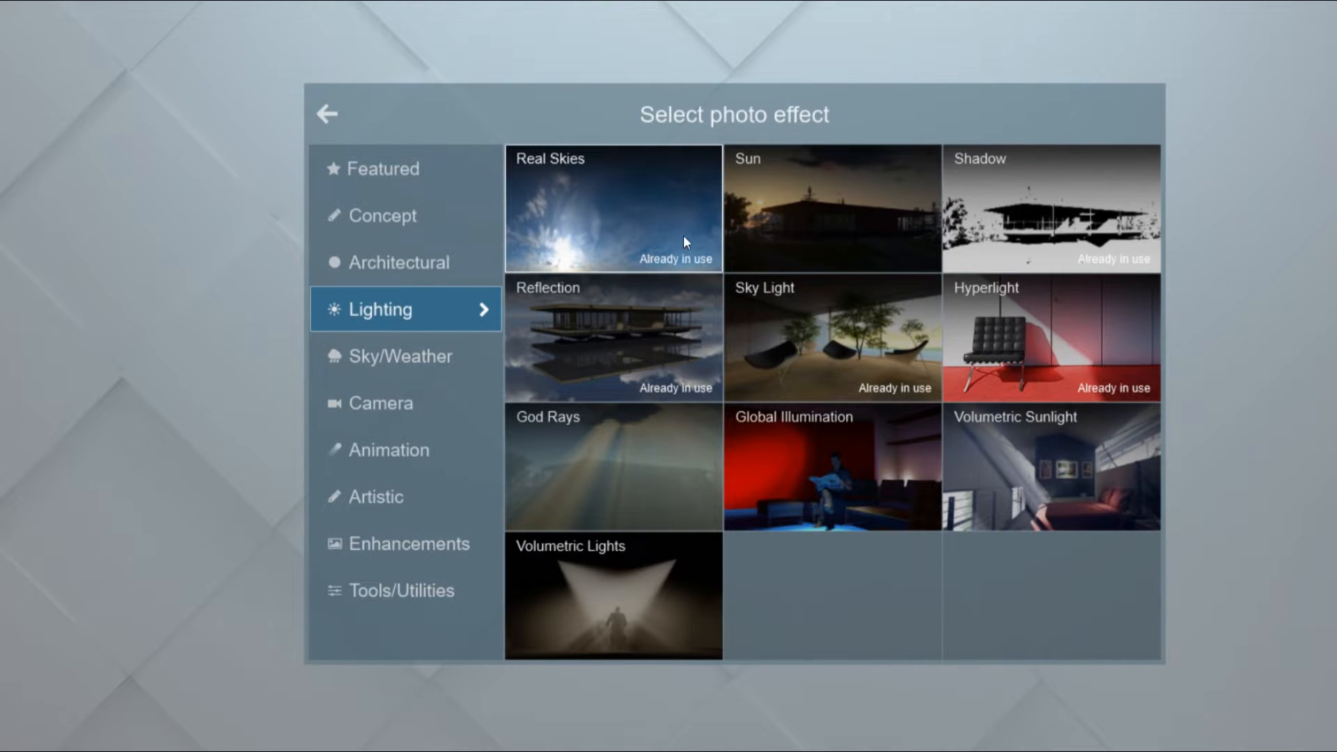
left_click(830, 209)
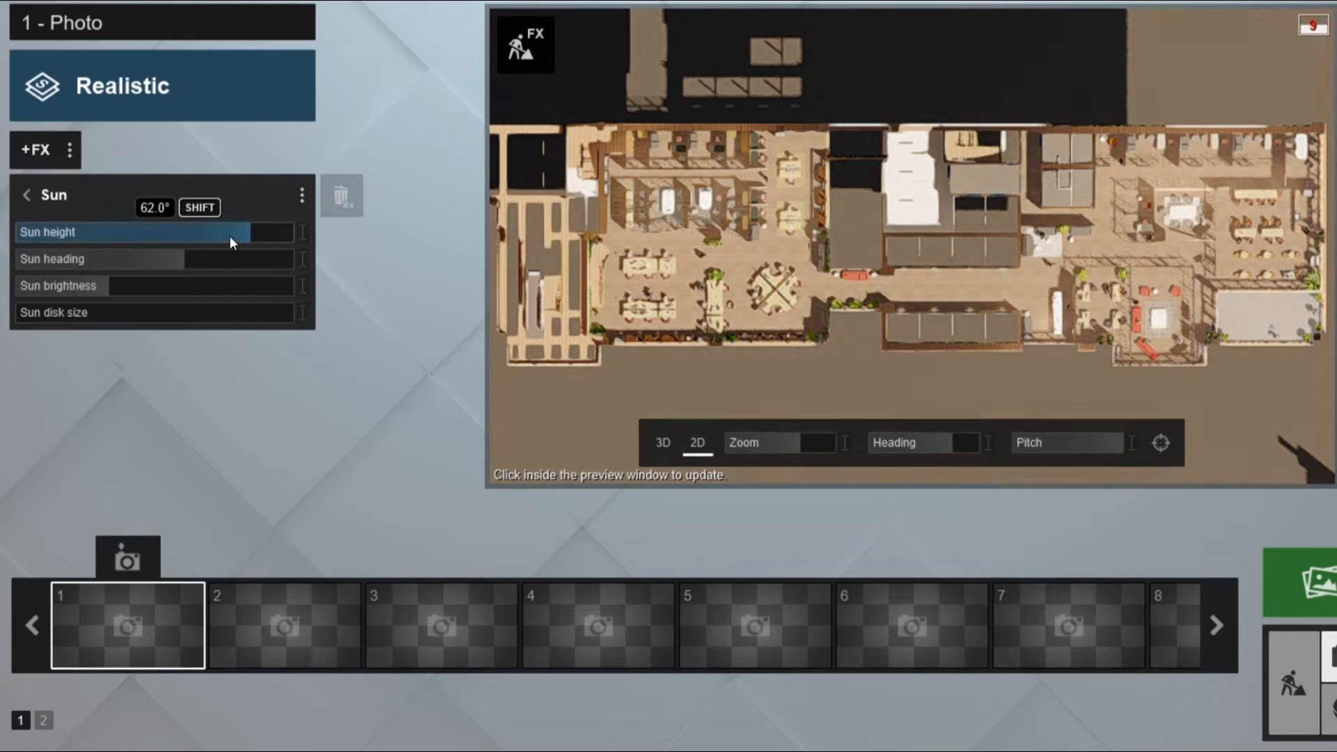
left_click_drag(238, 233, 128, 233)
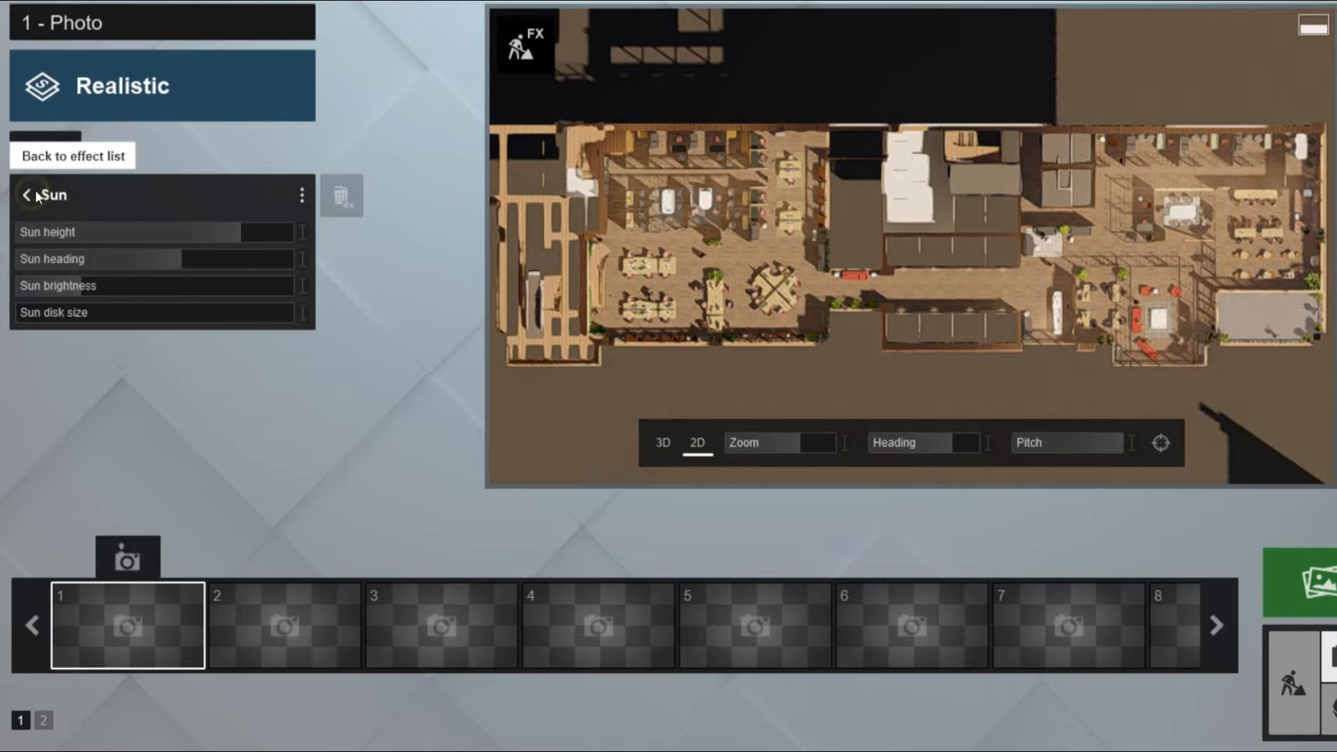
left_click(72, 155)
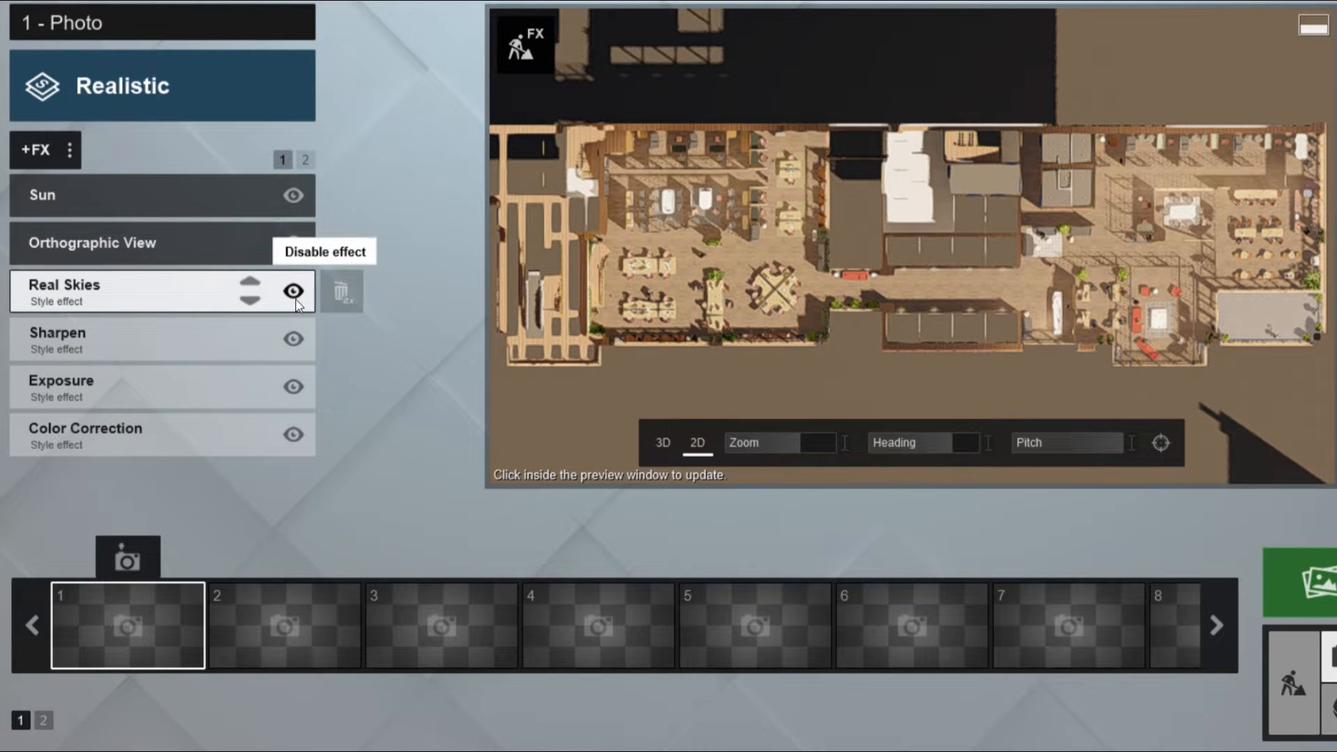
Set Sharpen intensity to 1.1 and Color Correction temperature to 0.4
left_click(294, 291)
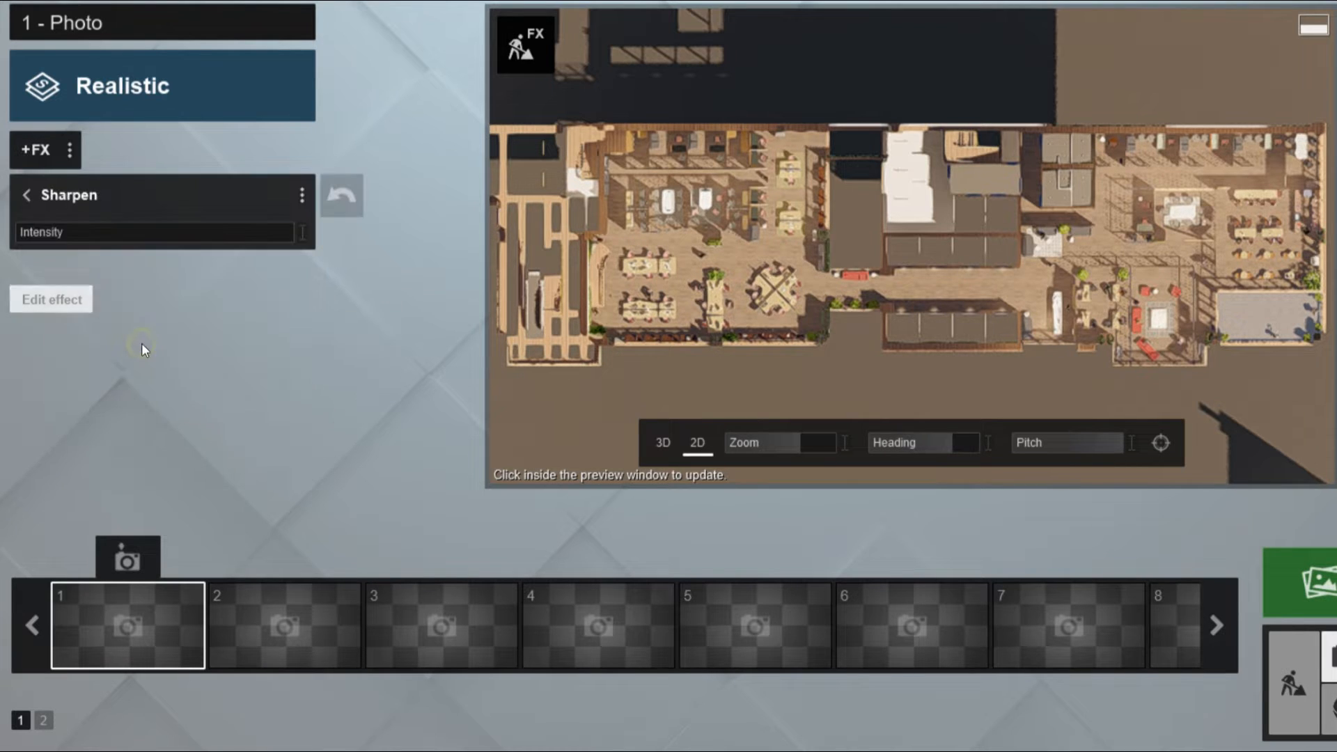
left_click(162, 233)
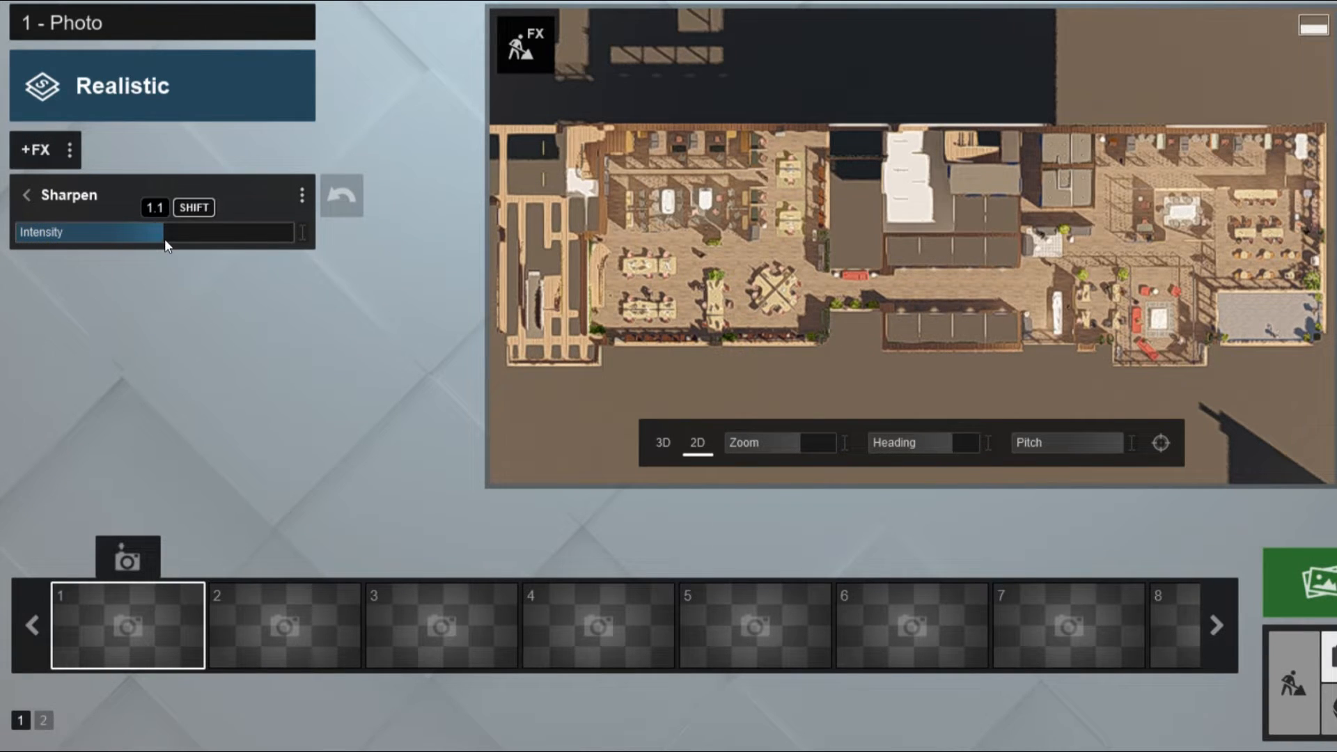
left_click_drag(162, 233, 85, 233)
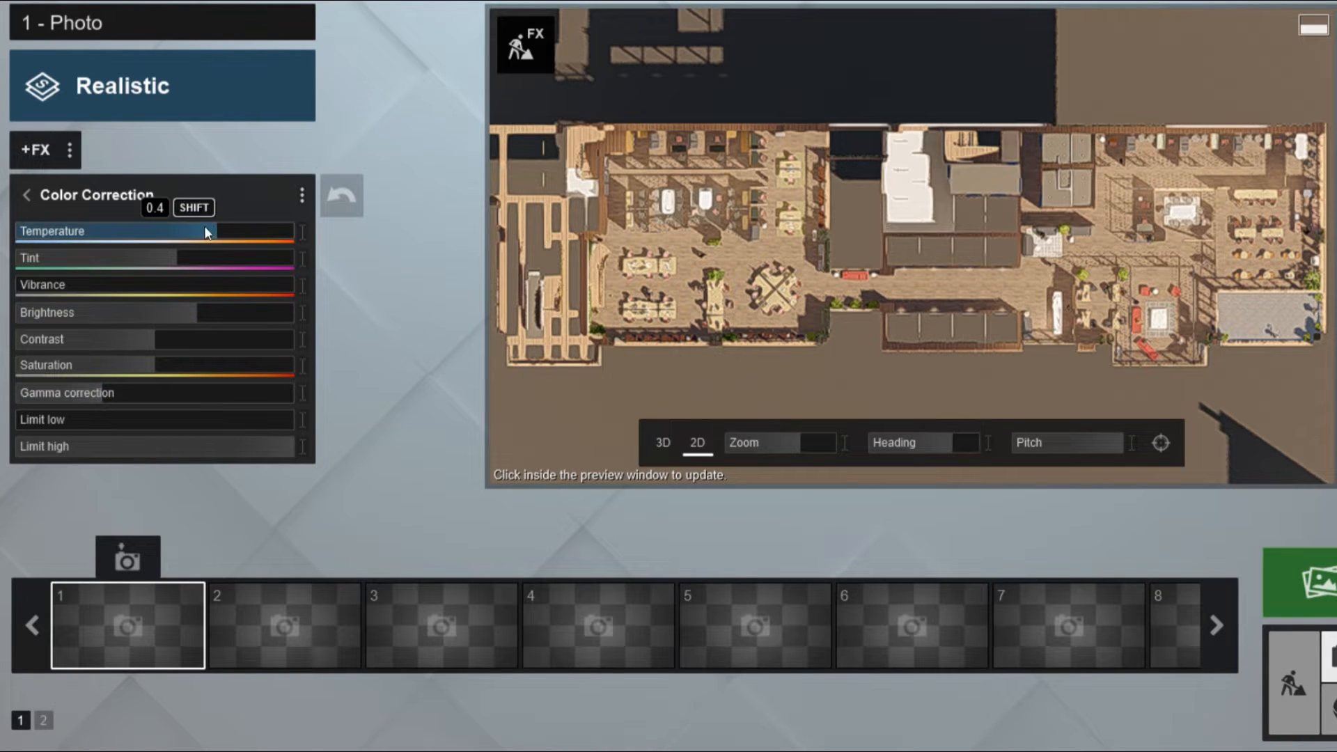
left_click_drag(205, 231, 193, 241)
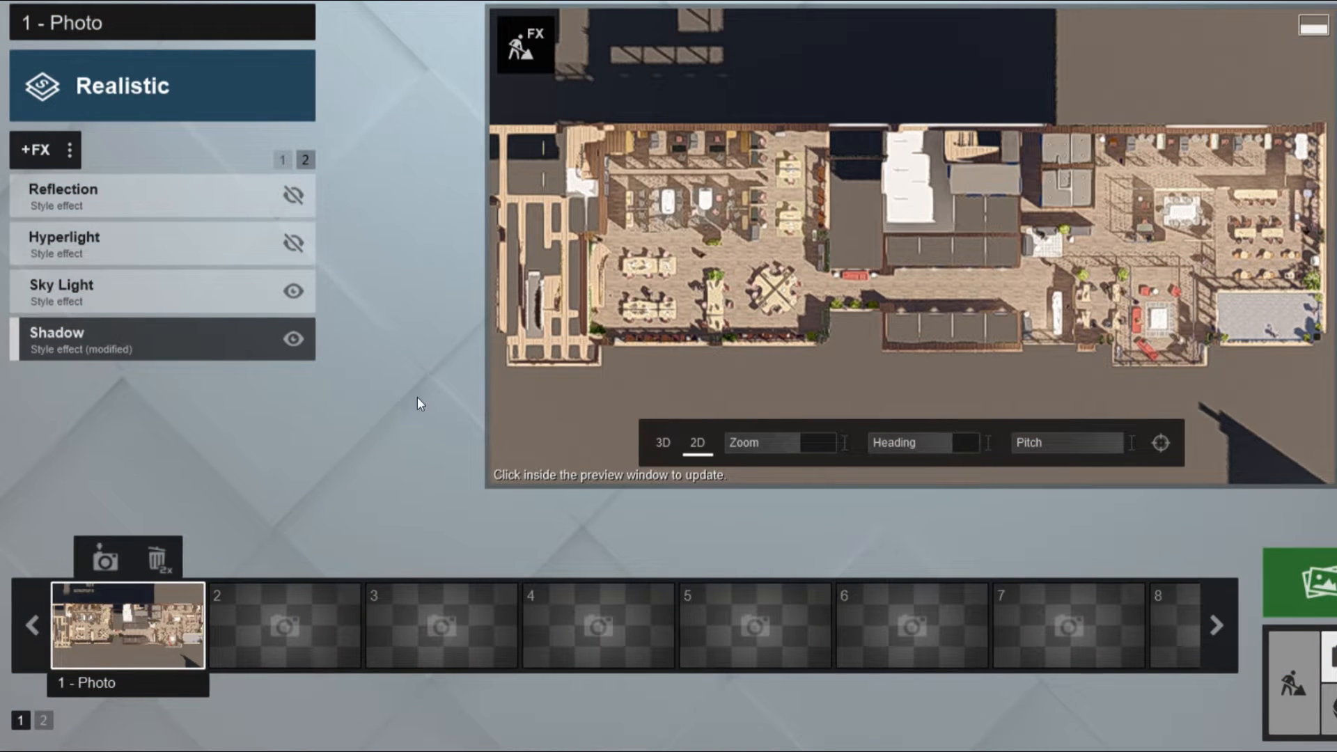
Render the current shot at Print resolution 3840x2160
left_click(1317, 586)
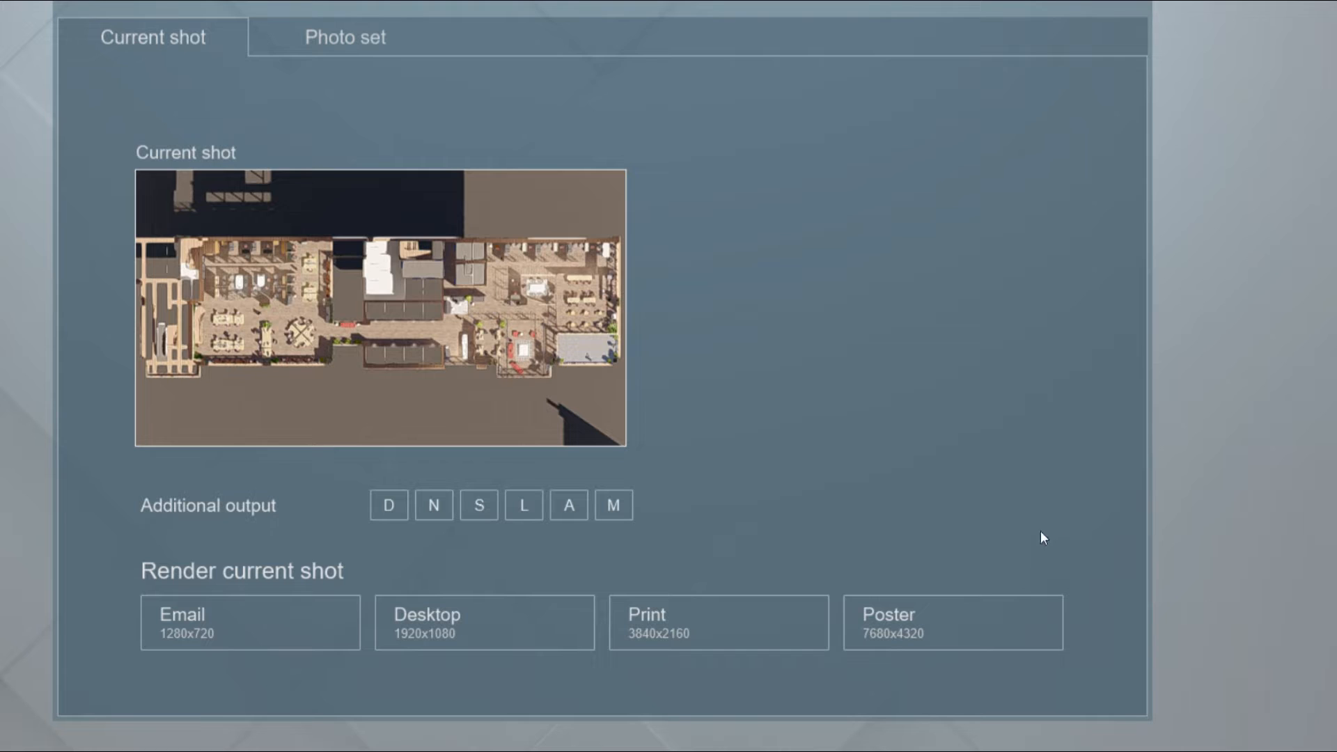
left_click(613, 505)
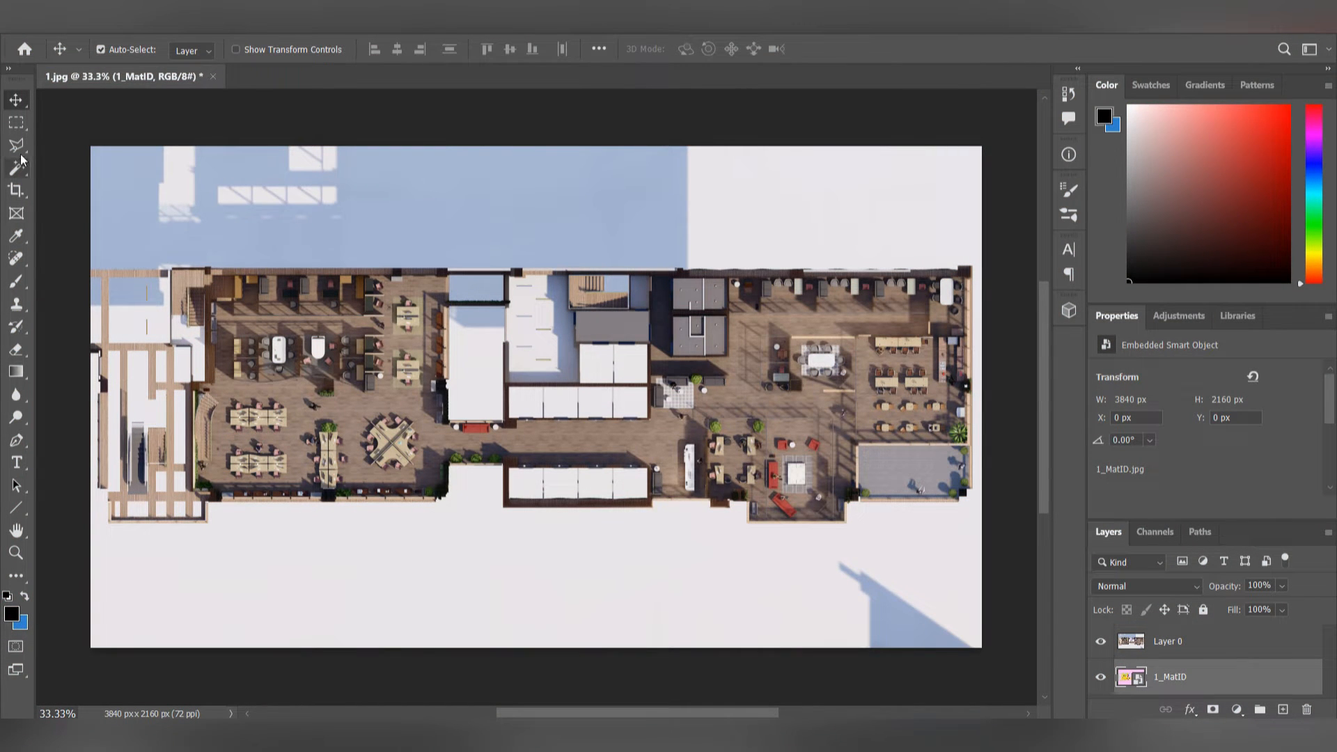
Trace the building with the Polygonal Lasso, invert, delete the surroundings and deselect
left_click(16, 145)
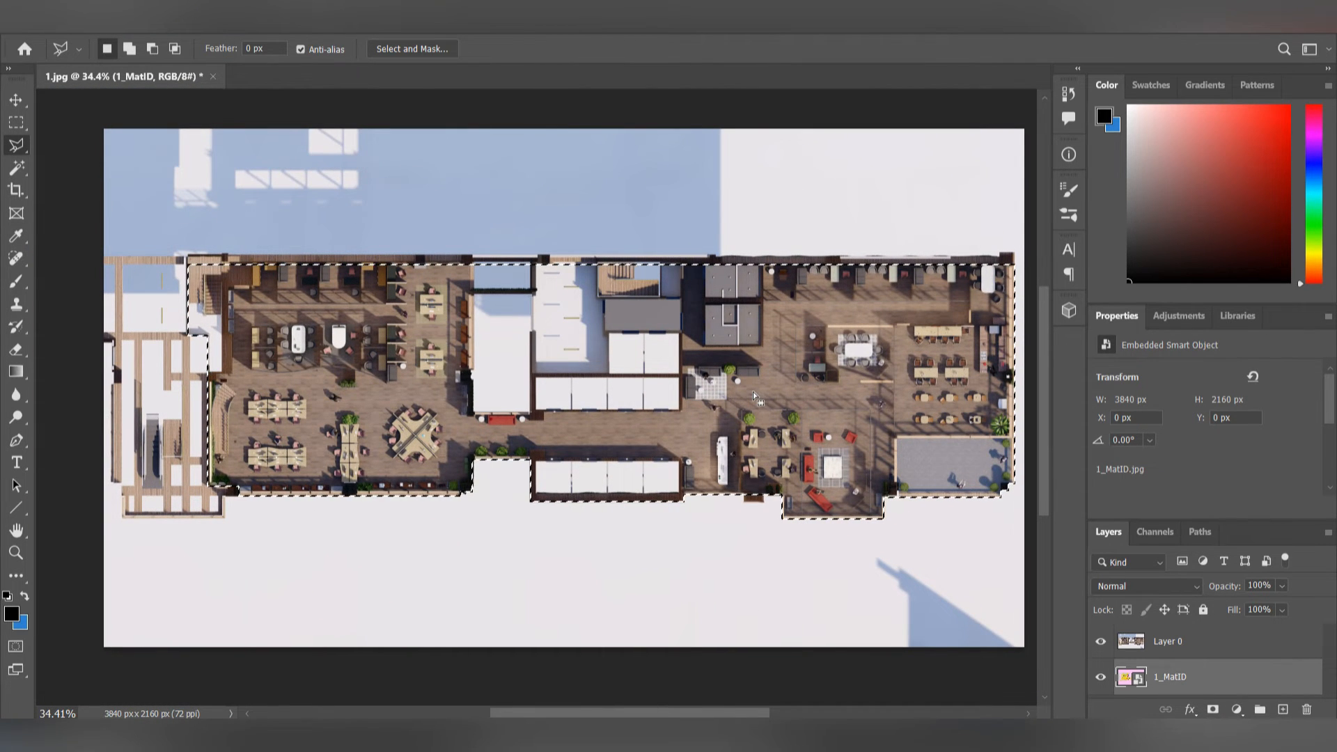
key("ctrl+shift+i")
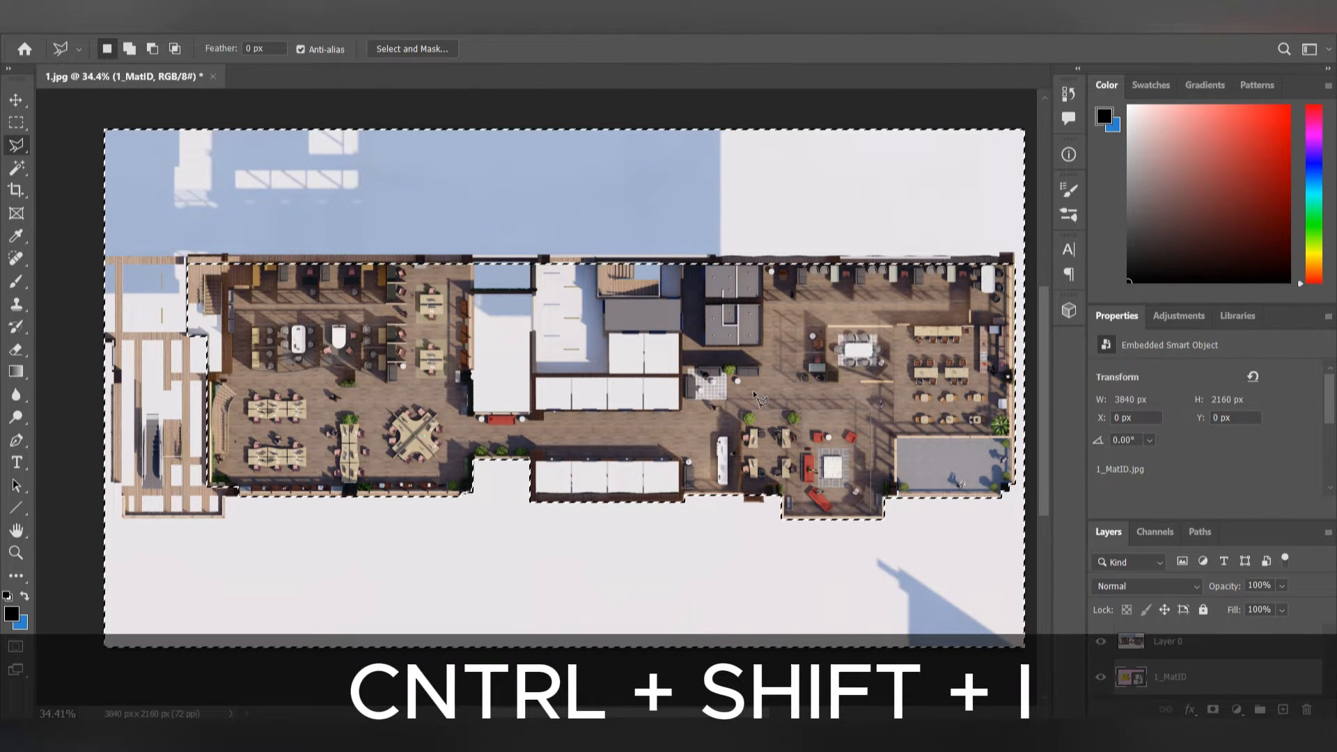
key("ctrl+shift+i")
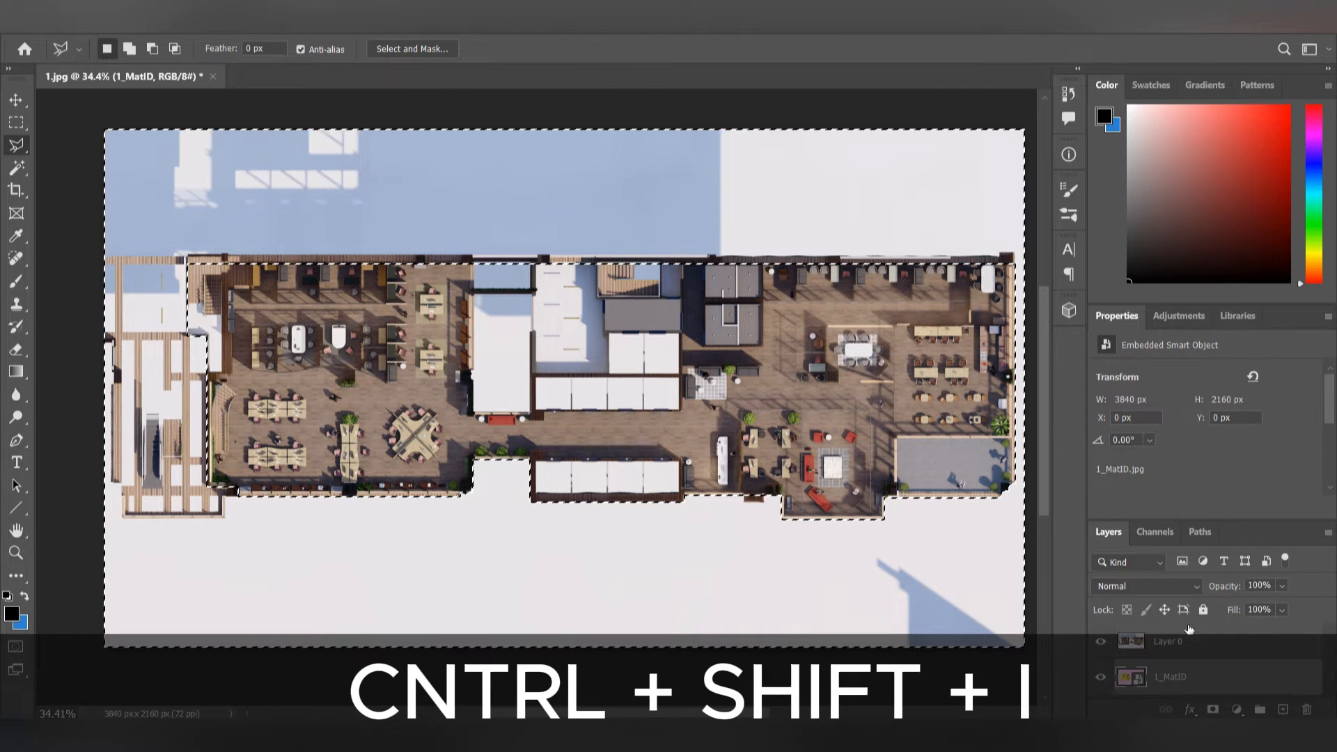
key("ctrl+shift+i")
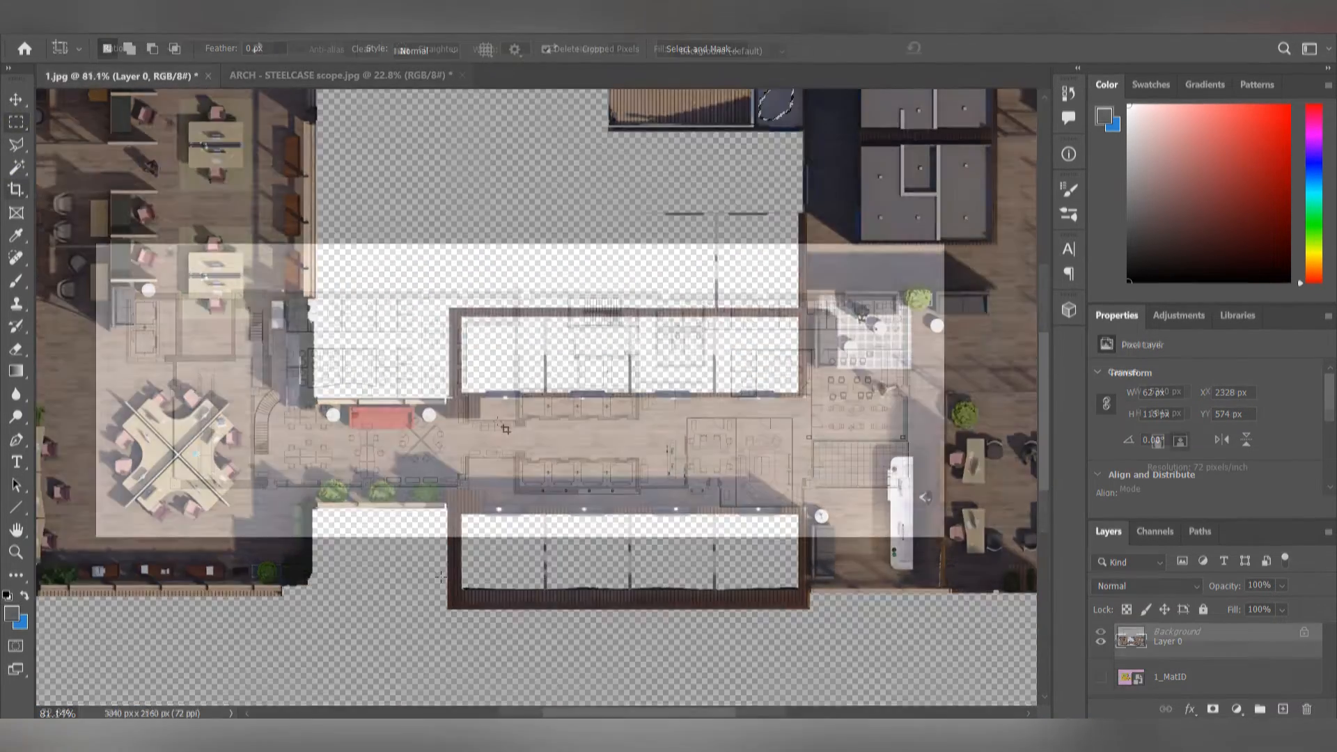
Carry Layer 0 linework from ARCH - STEELCASE scope.jpg into the rendered 1.jpg plan
left_click(342, 75)
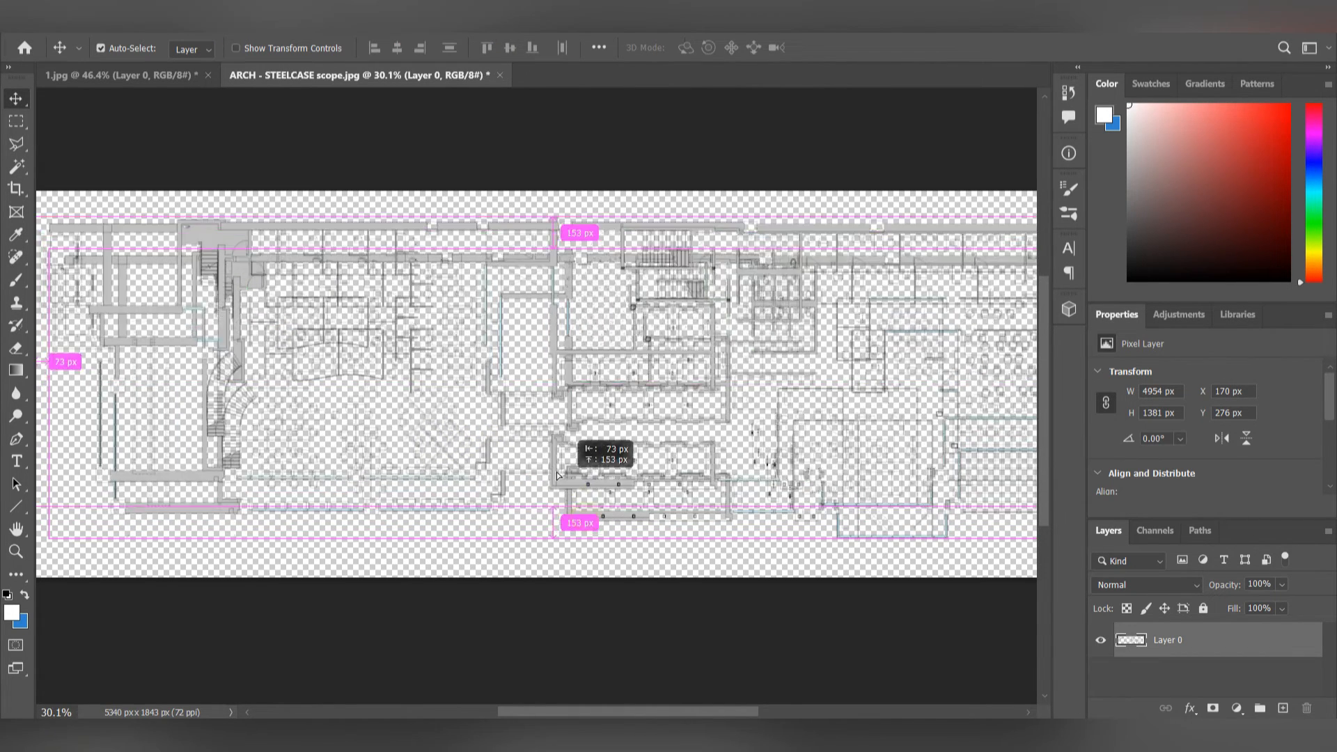
left_click(120, 74)
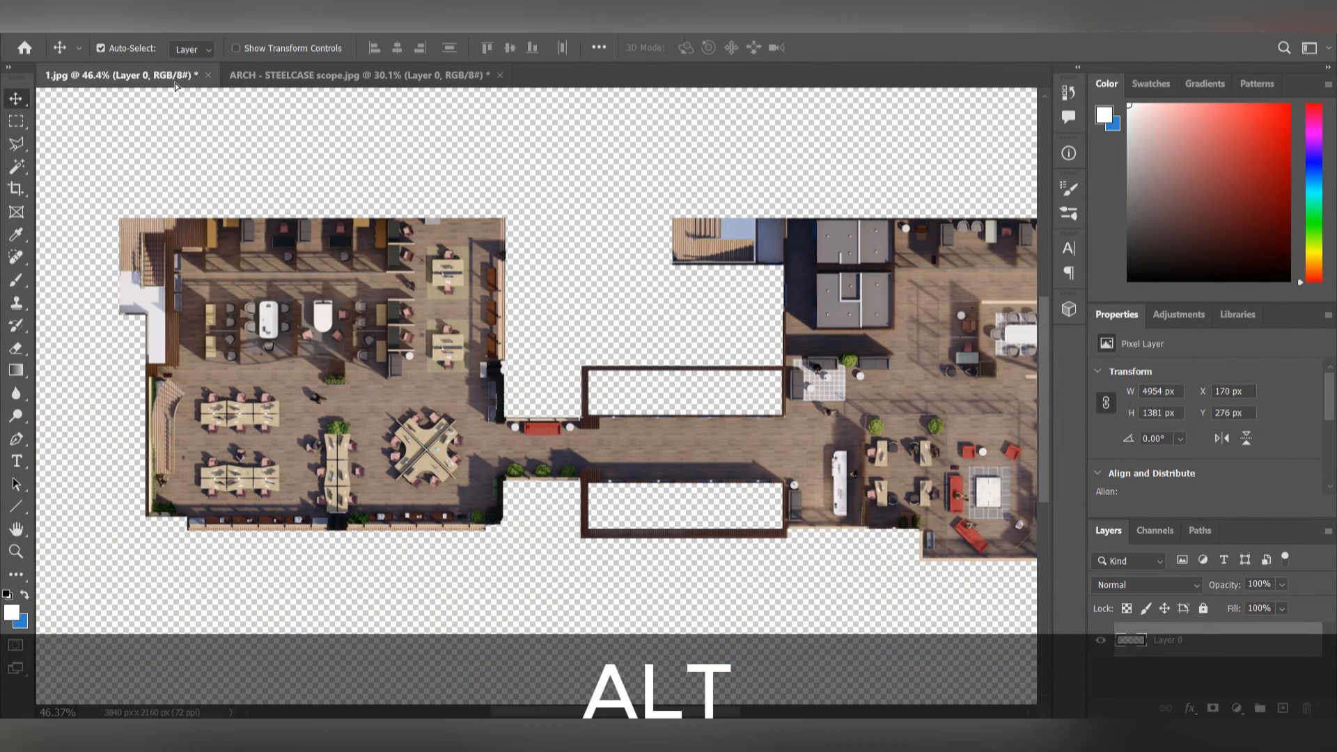